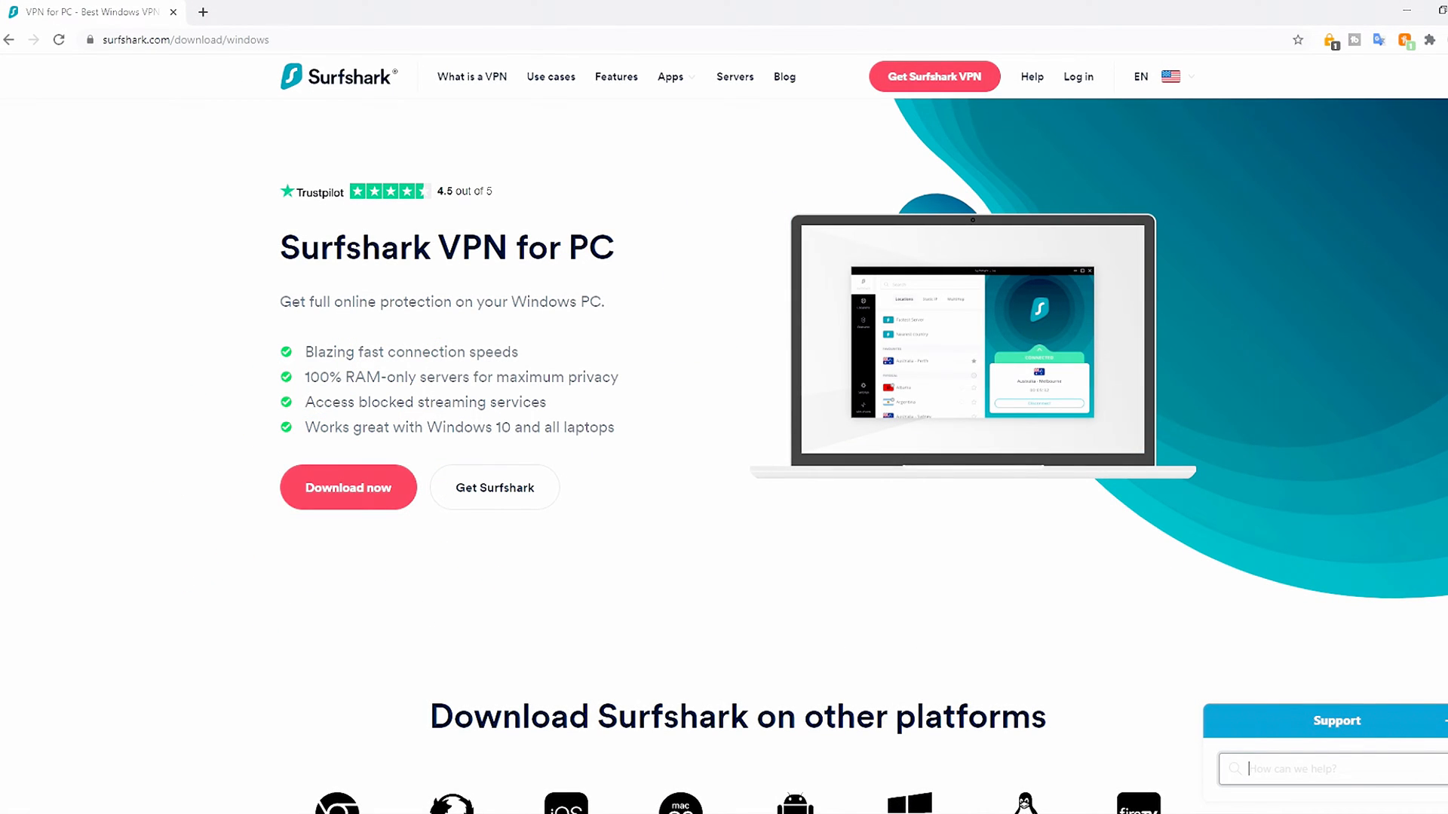
Download the Surfshark Windows installer from the Surfshark for PC page in Chrome.
click(349, 487)
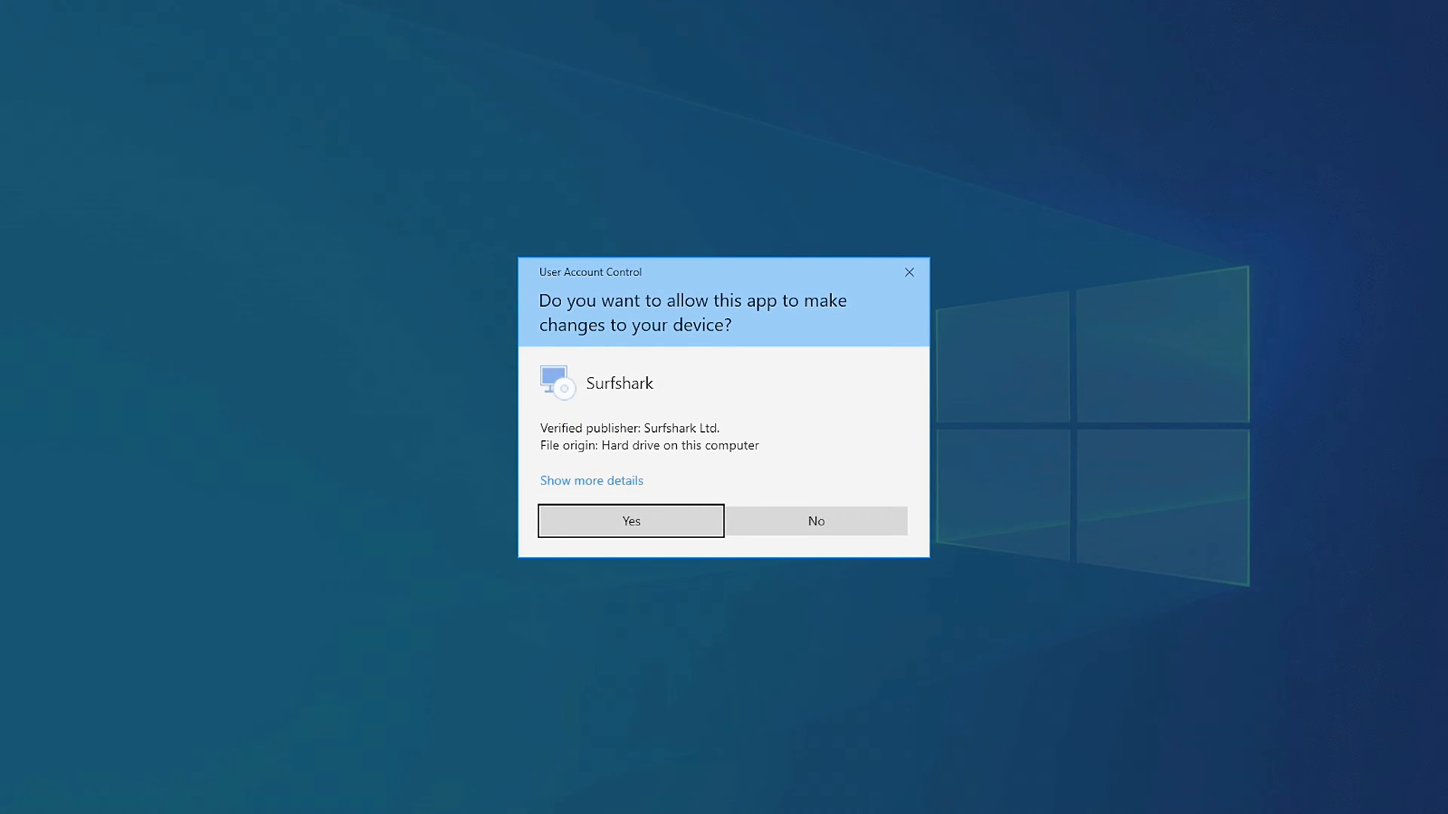
Approve the User Account Control prompt so the Surfshark installer can proceed.
click(631, 521)
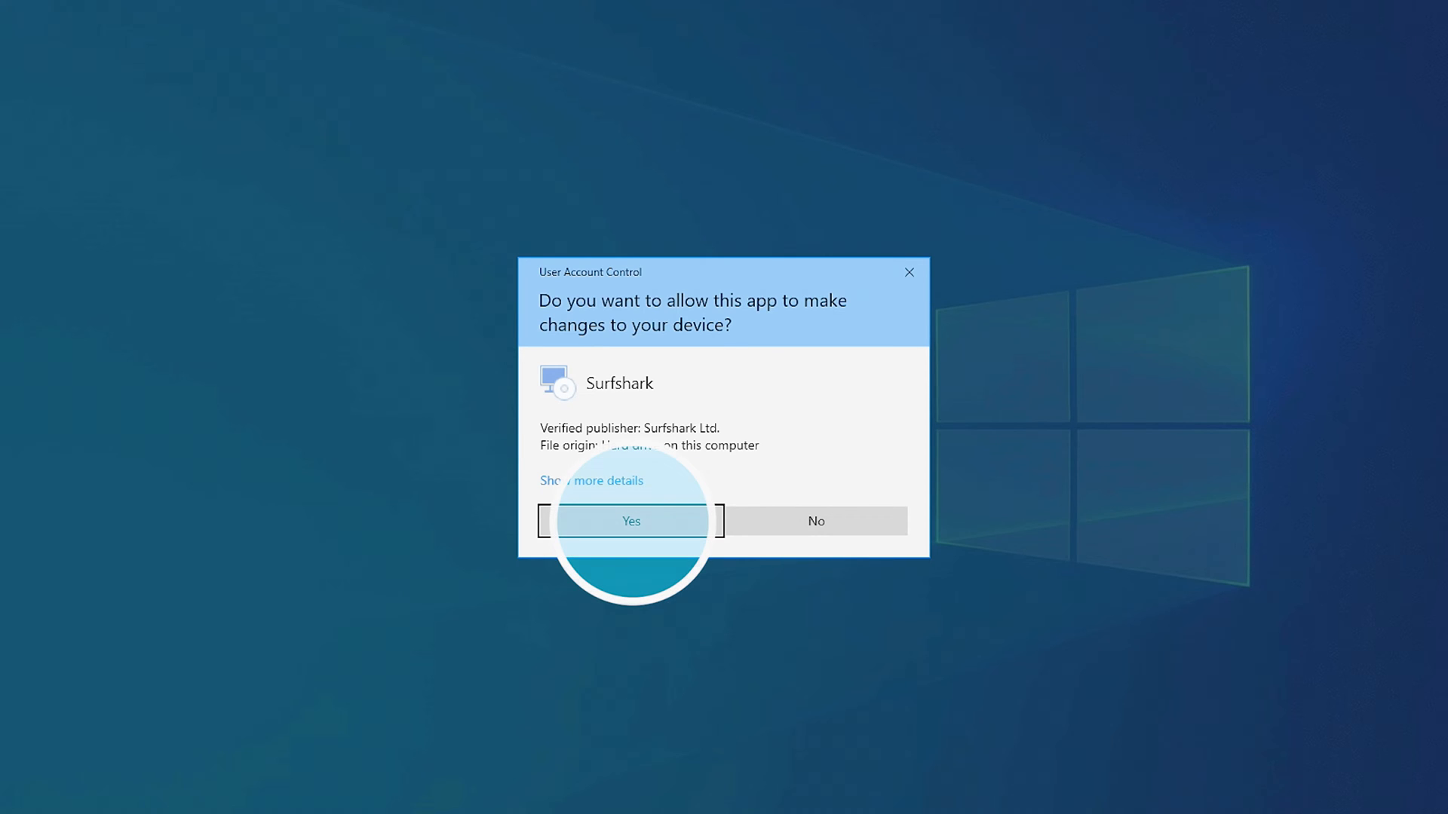
click(630, 521)
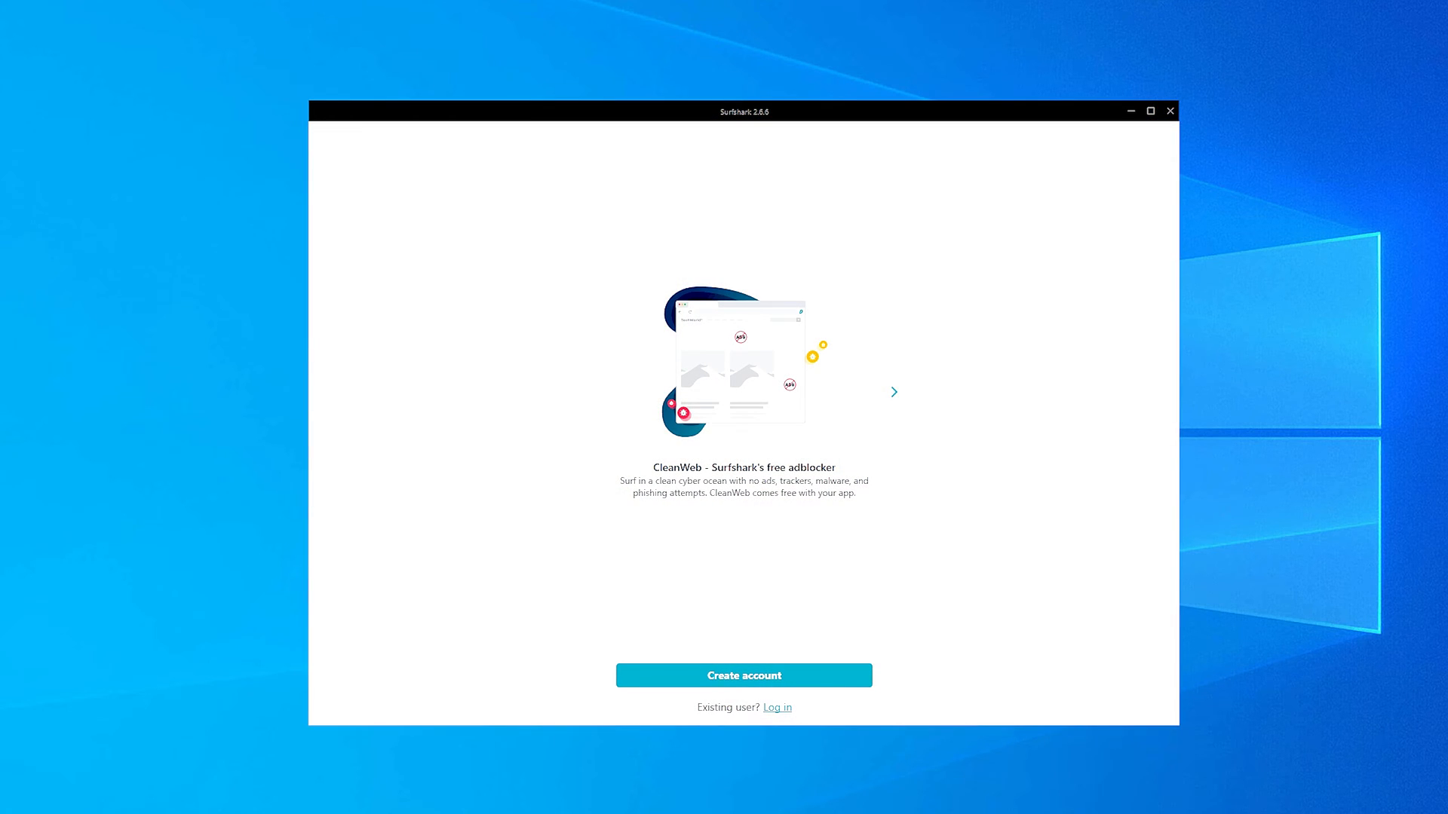
click(743, 675)
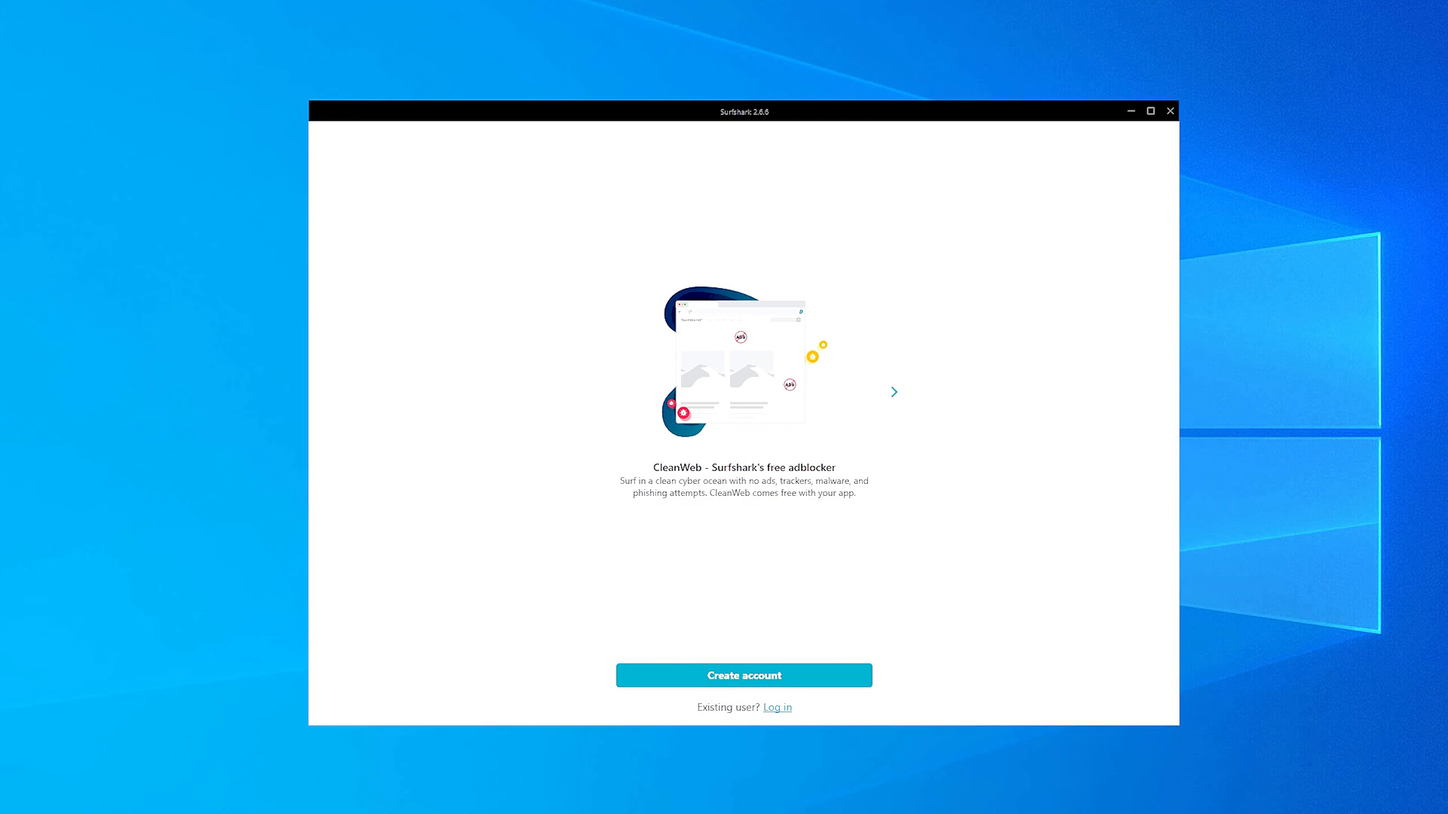
click(776, 707)
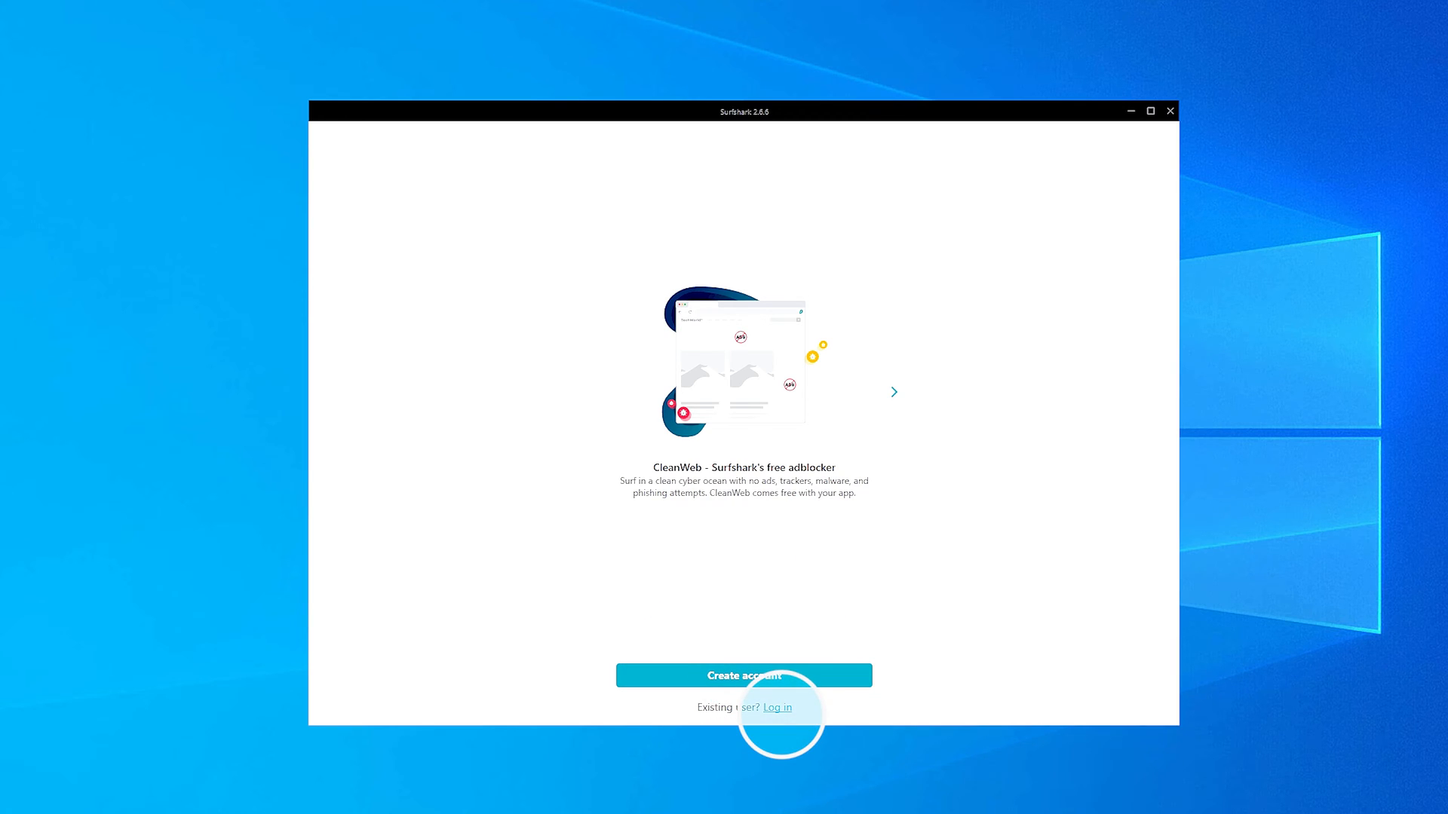
click(776, 707)
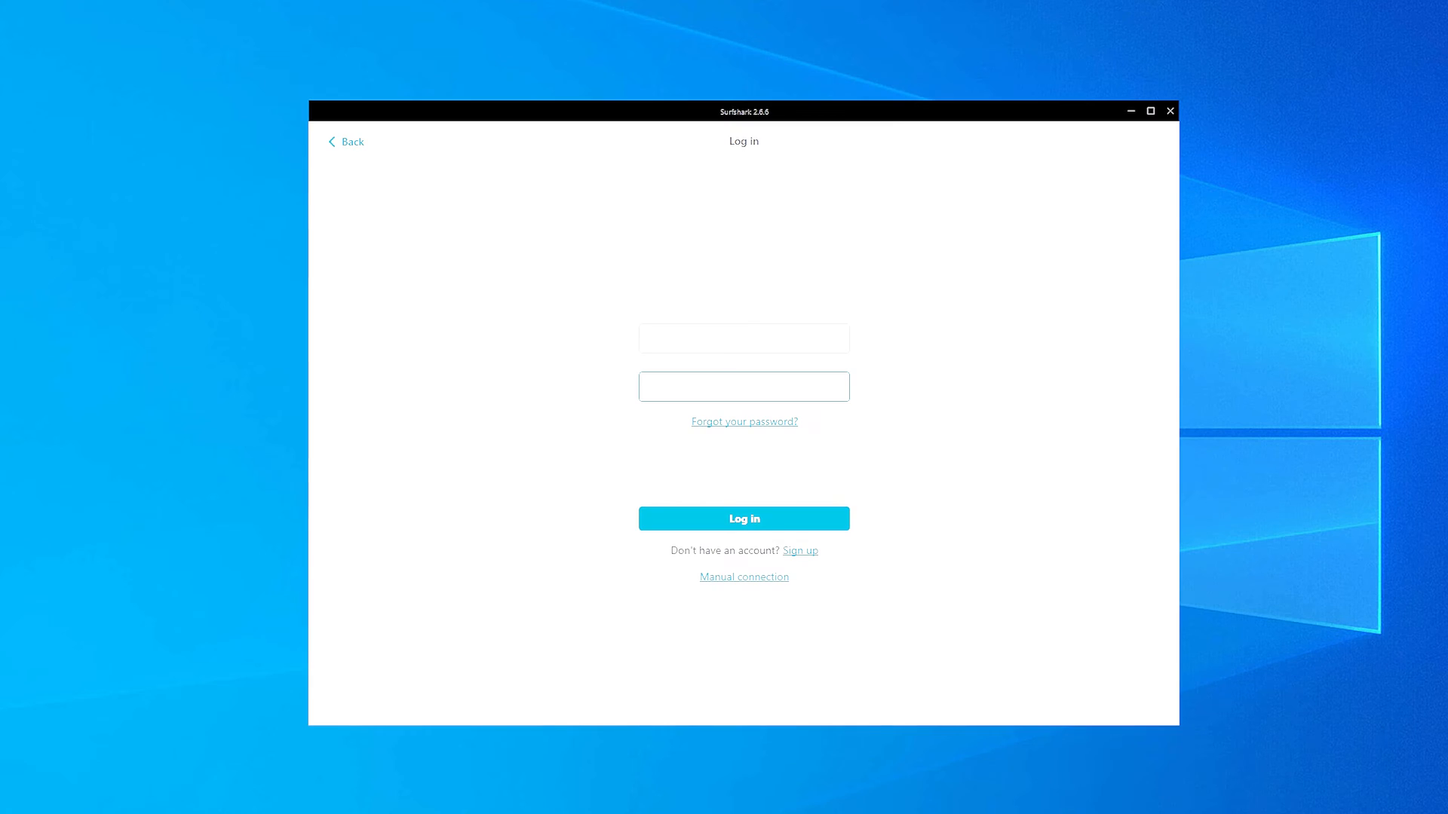
text(name@email.com)
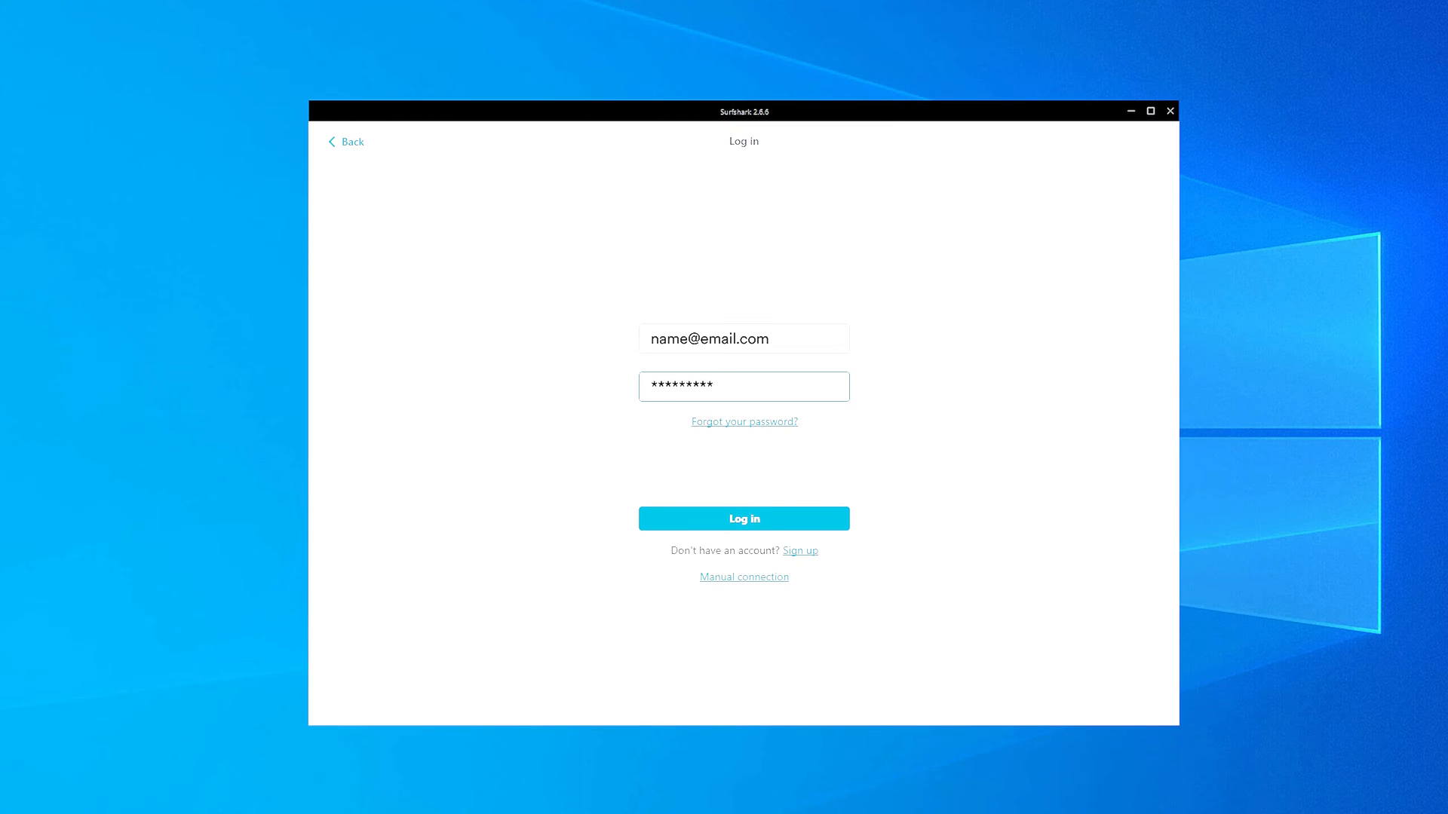
click(744, 518)
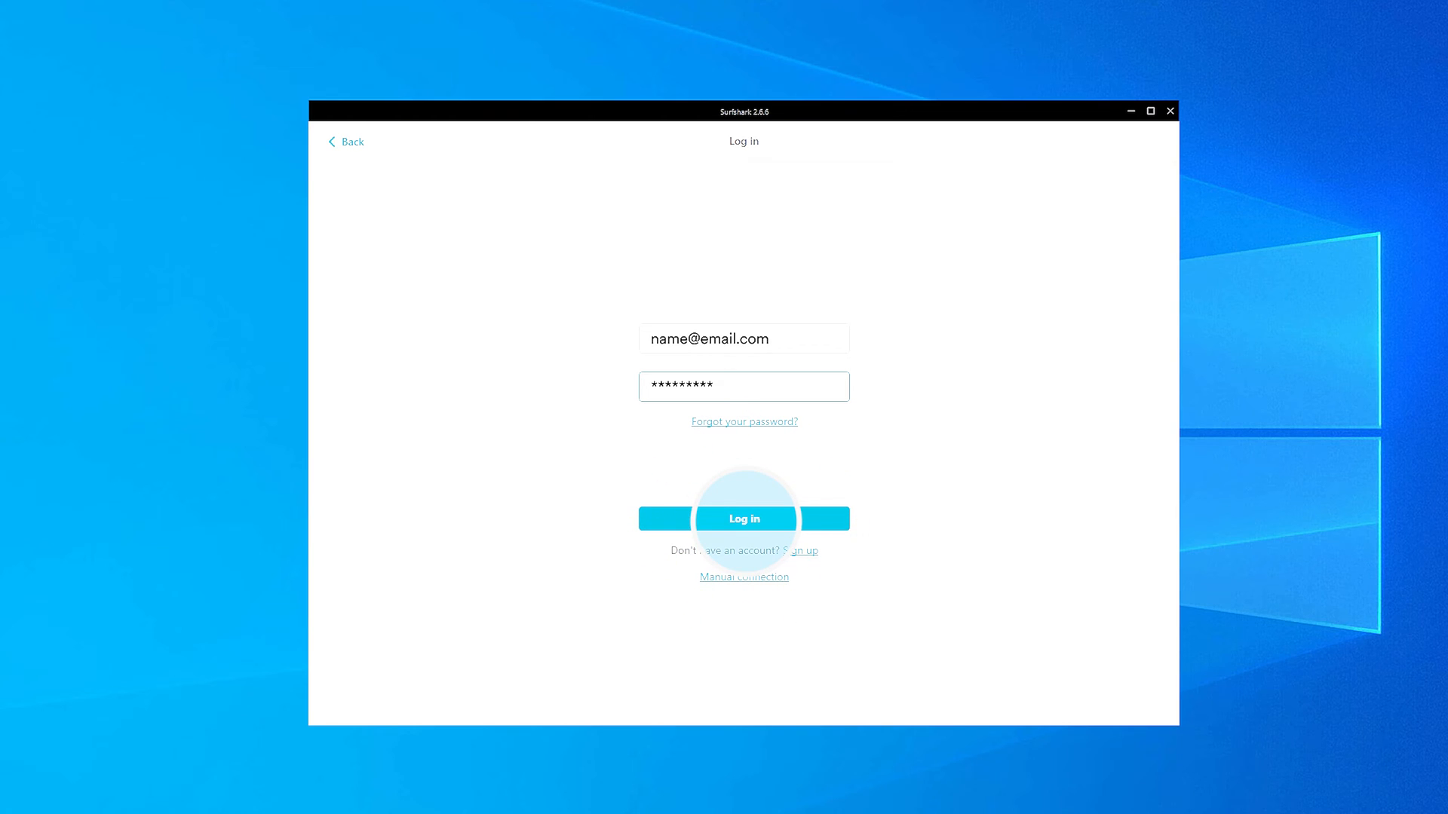
click(744, 518)
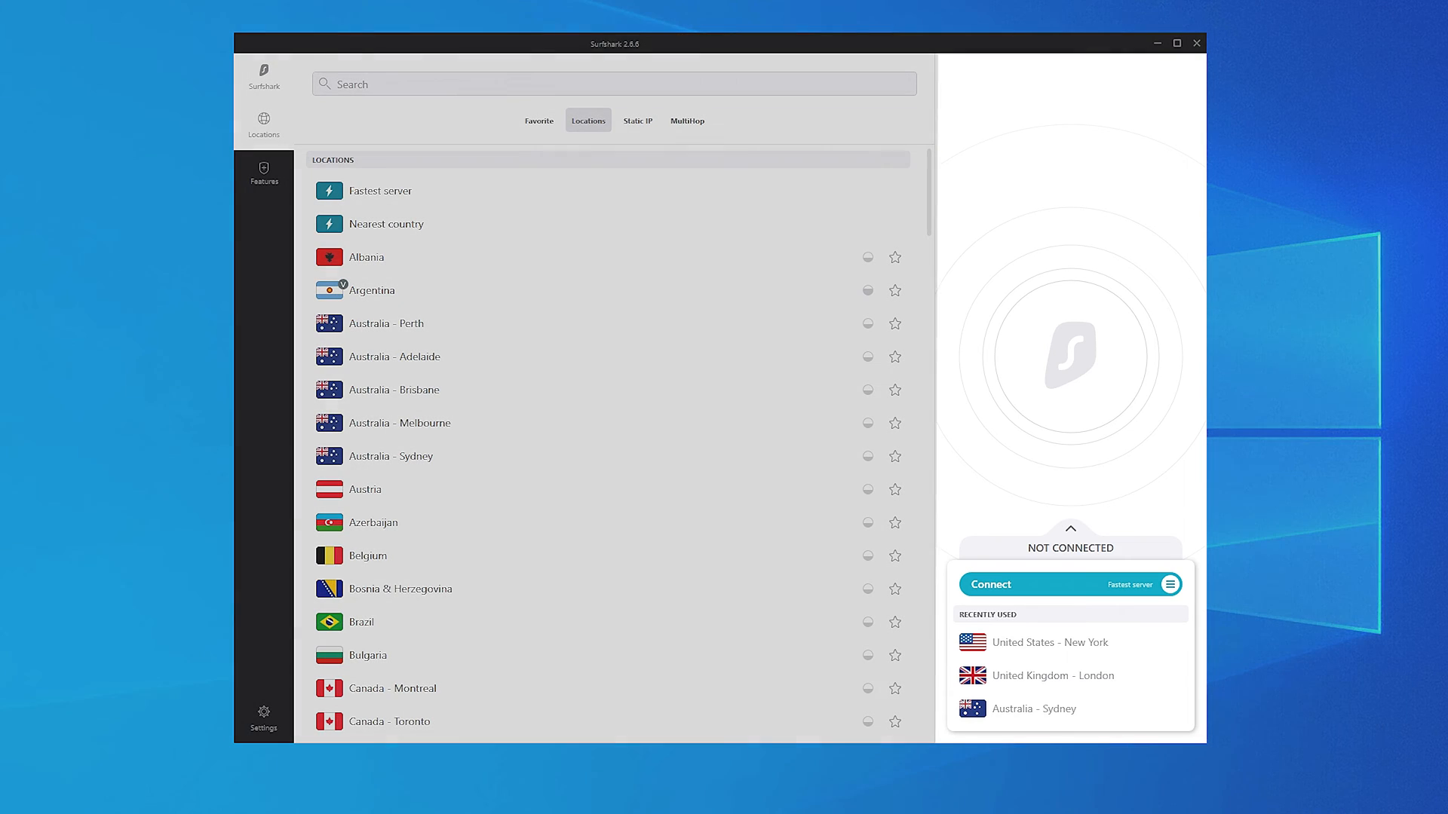
Connect to United States - New York from Recently used, then disconnect.
click(993, 584)
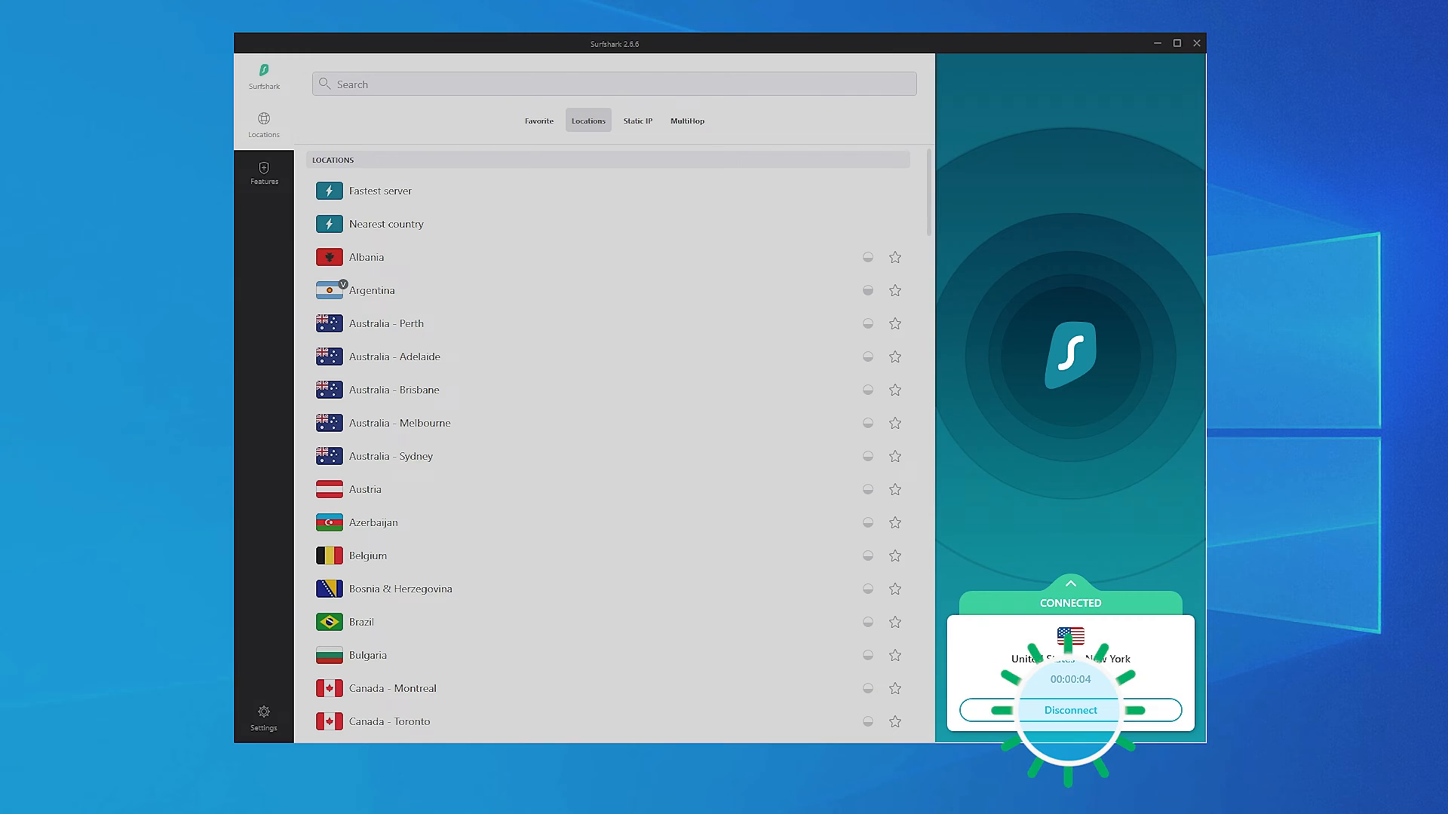
click(1069, 710)
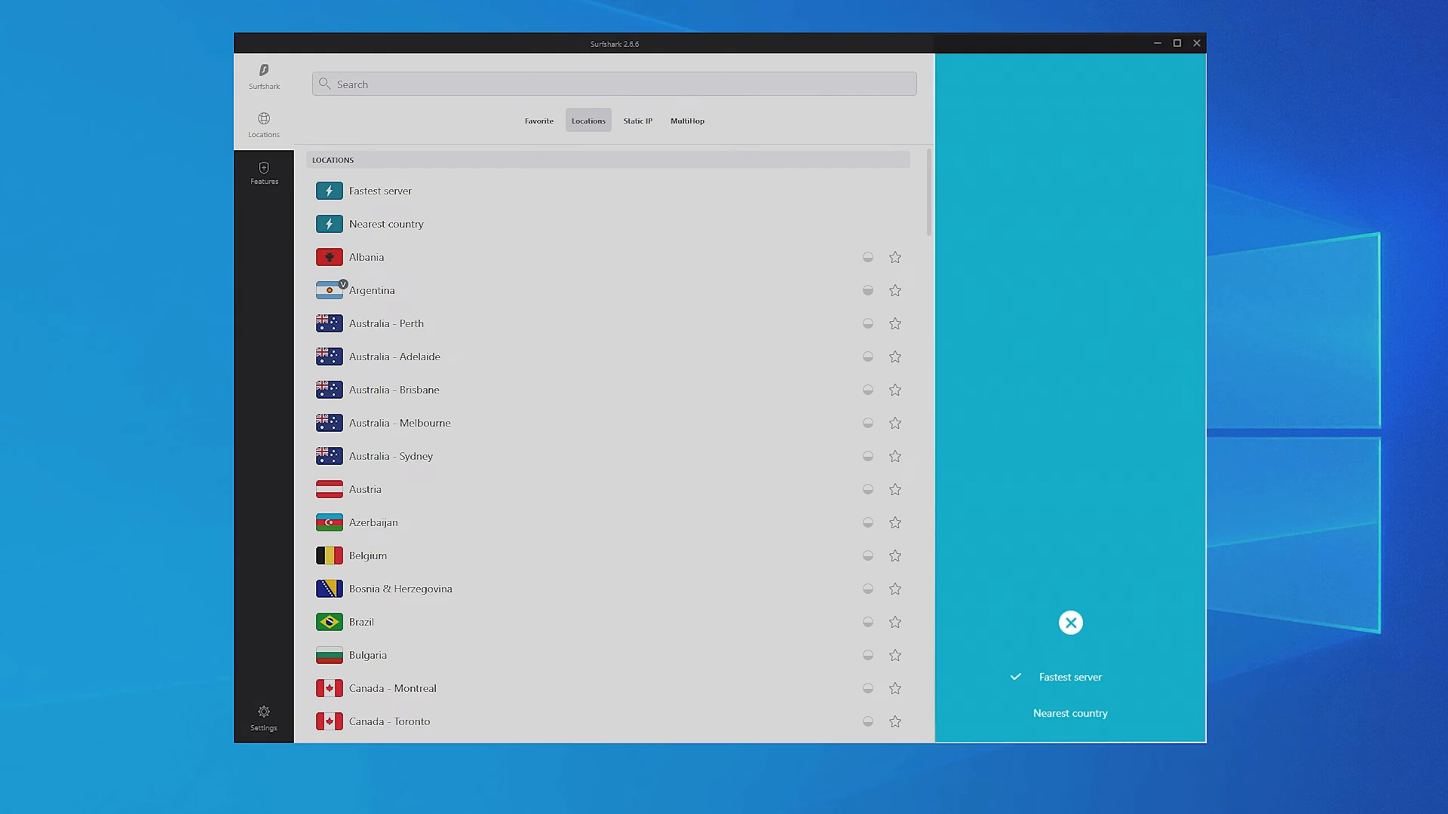
Star Australia - Perth as a favourite and view the Favorite locations list.
click(1070, 622)
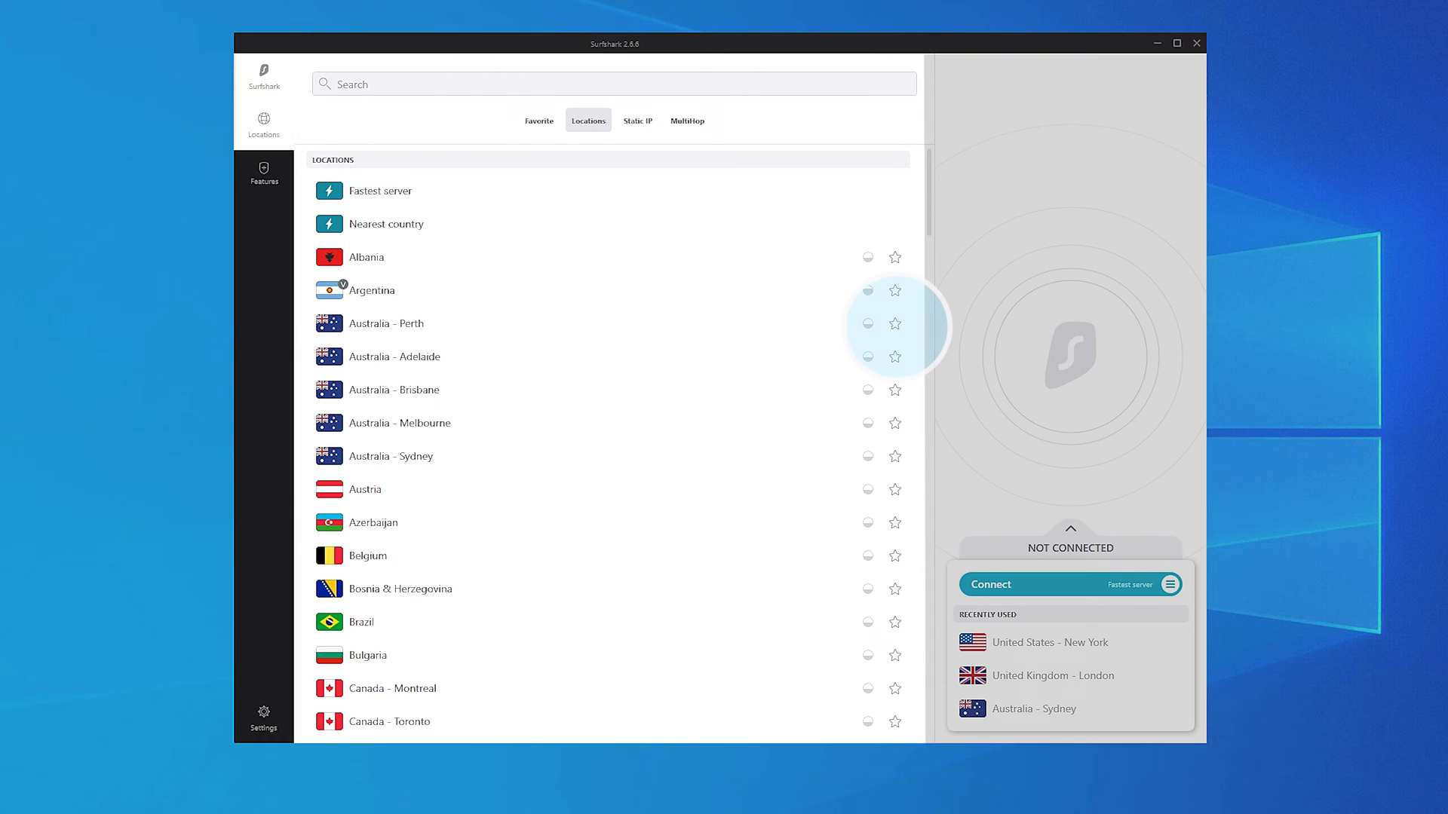
click(893, 323)
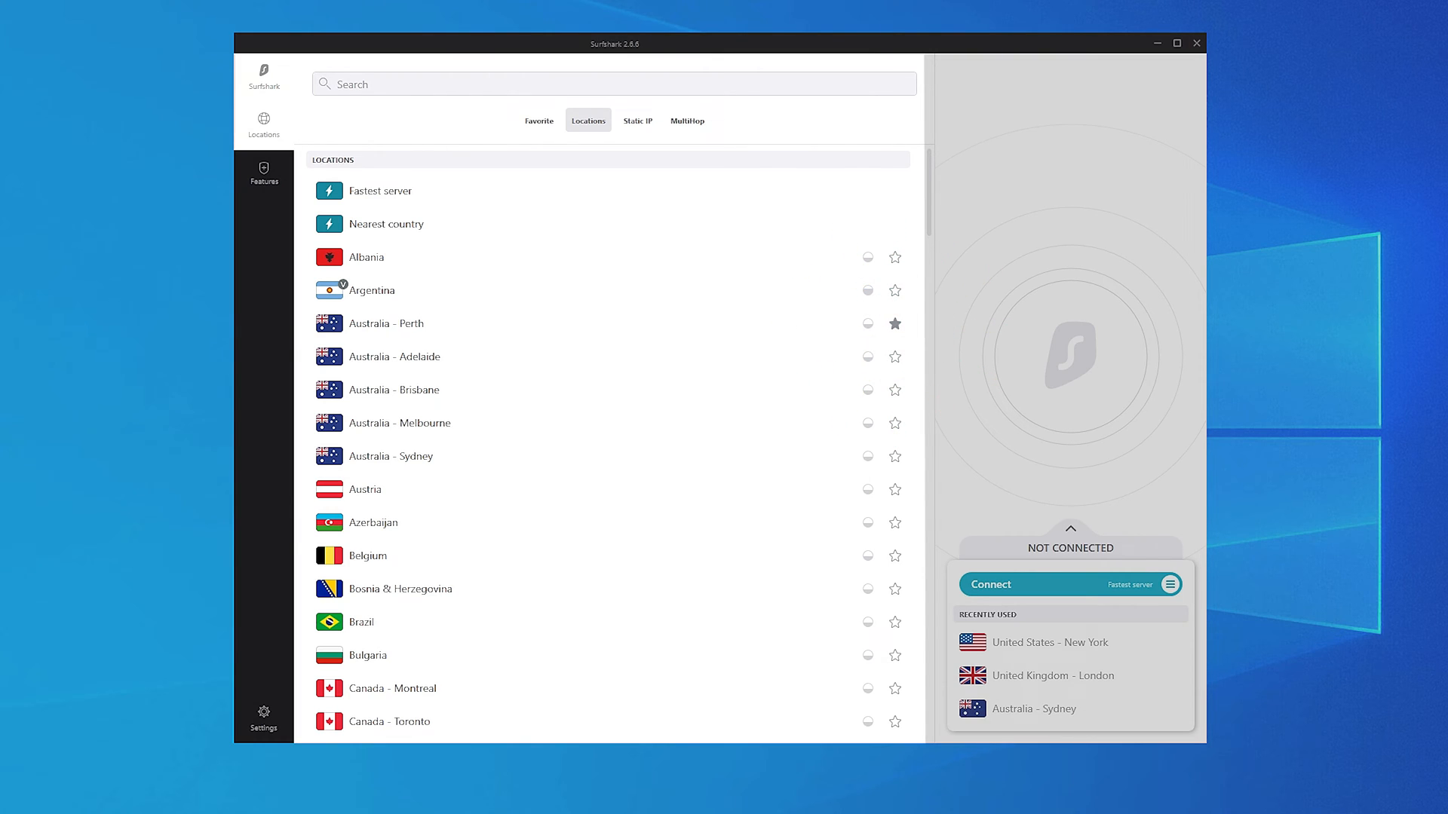
click(539, 120)
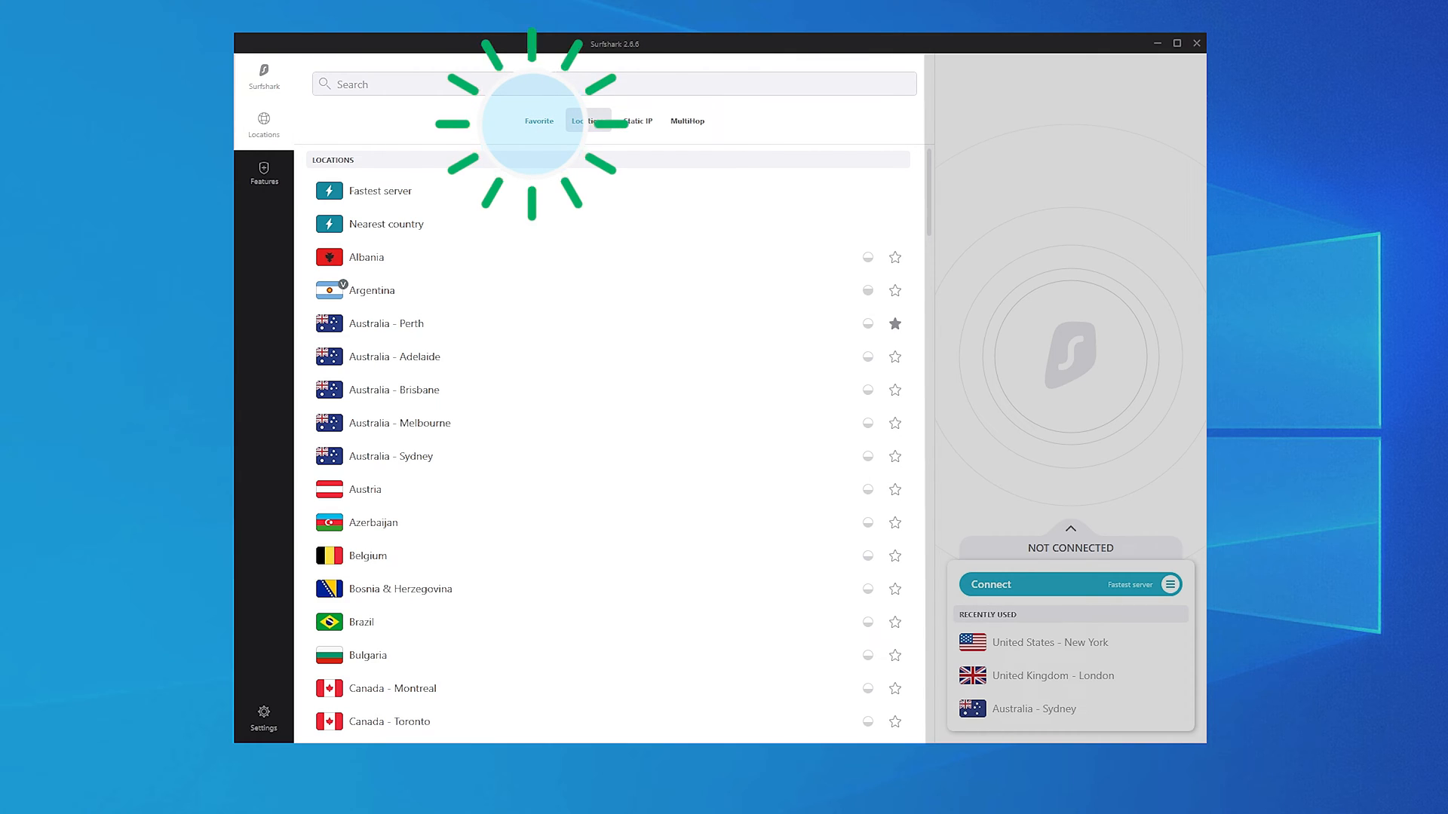
click(538, 120)
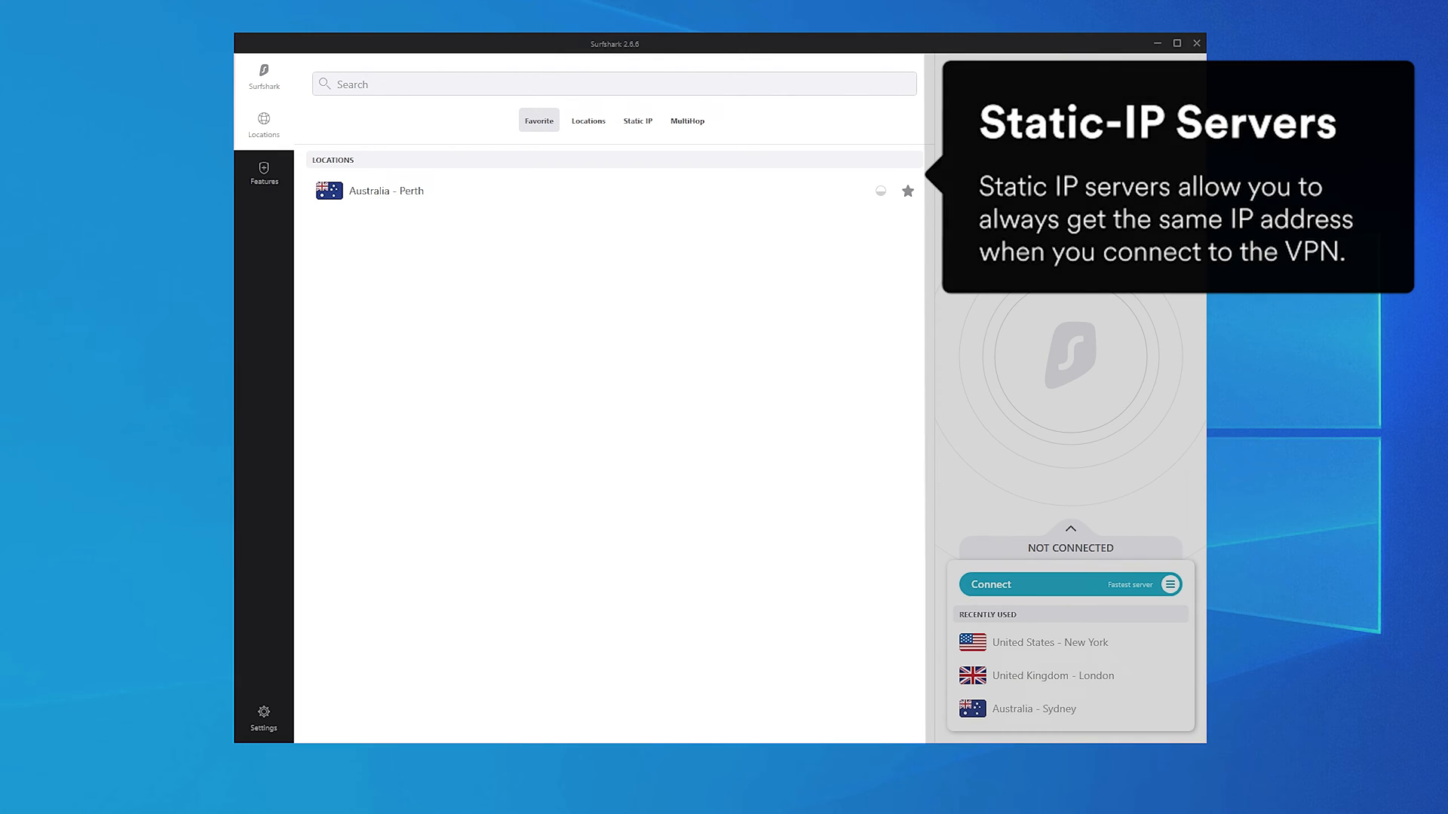
View the Static IP server list, then the MultiHop country pairs.
click(637, 120)
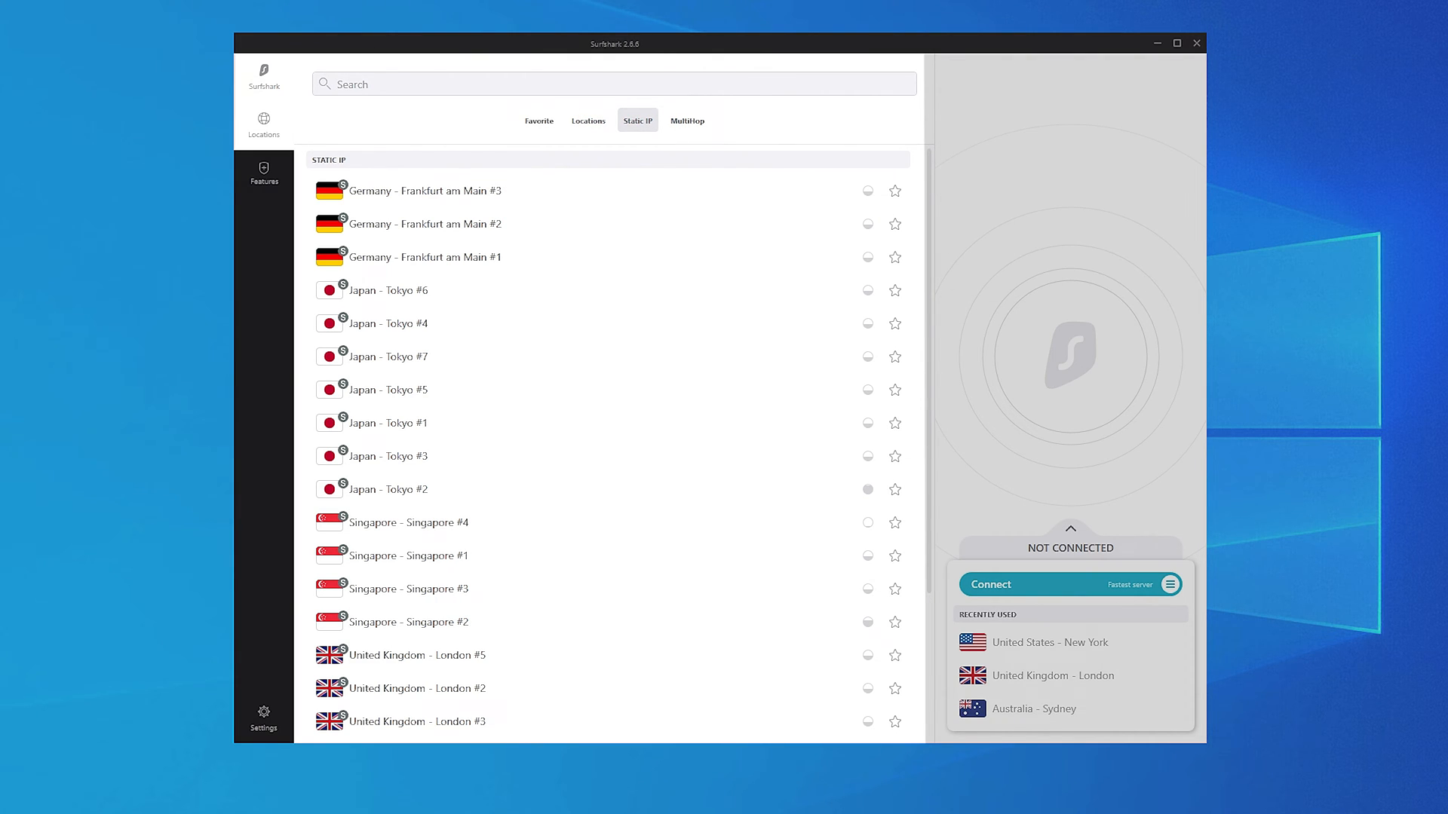
click(687, 120)
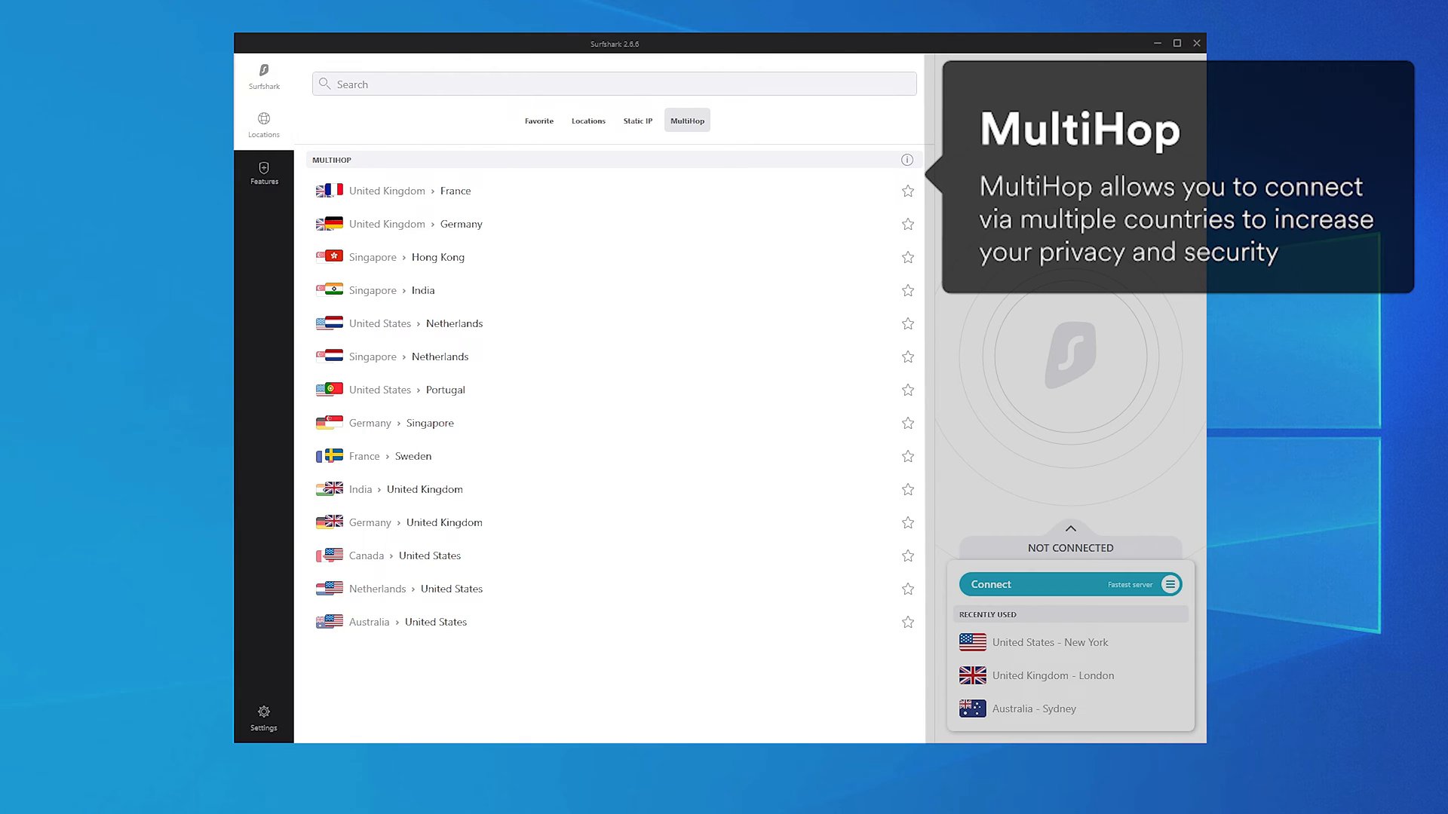
click(687, 119)
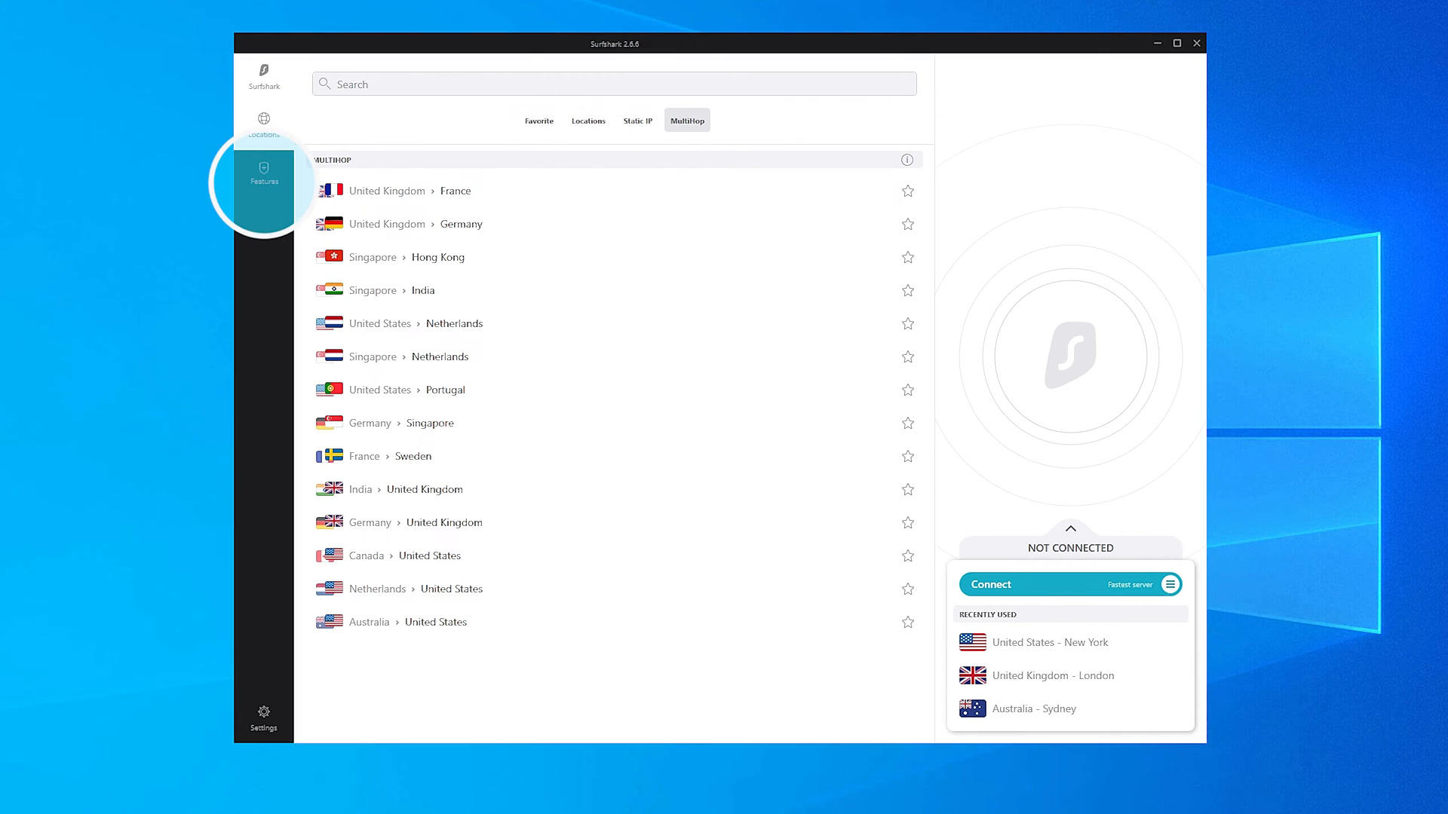
Enable CleanWeb under VPN Features and bring up the app settings.
click(264, 173)
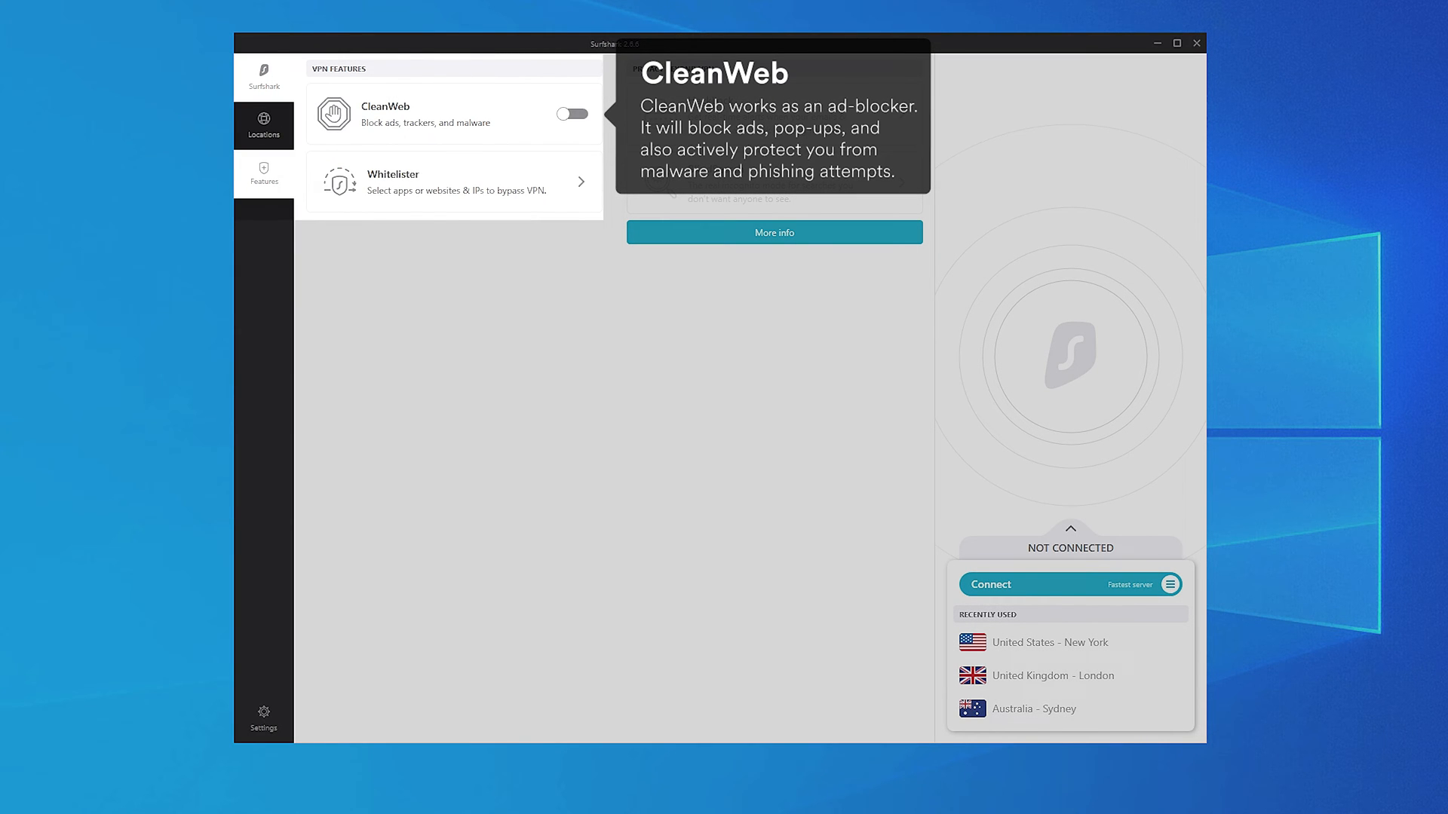
click(572, 114)
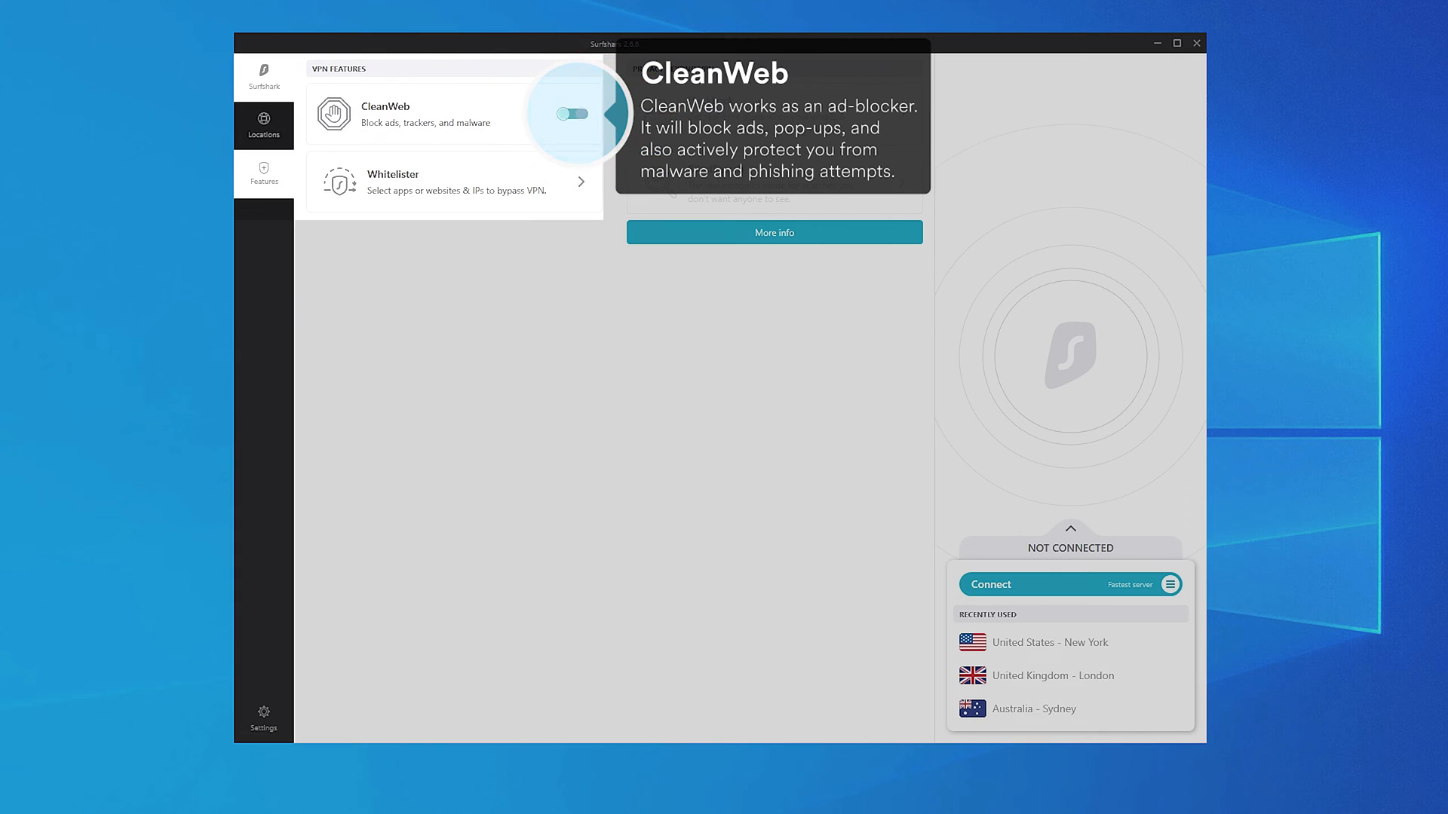
click(571, 114)
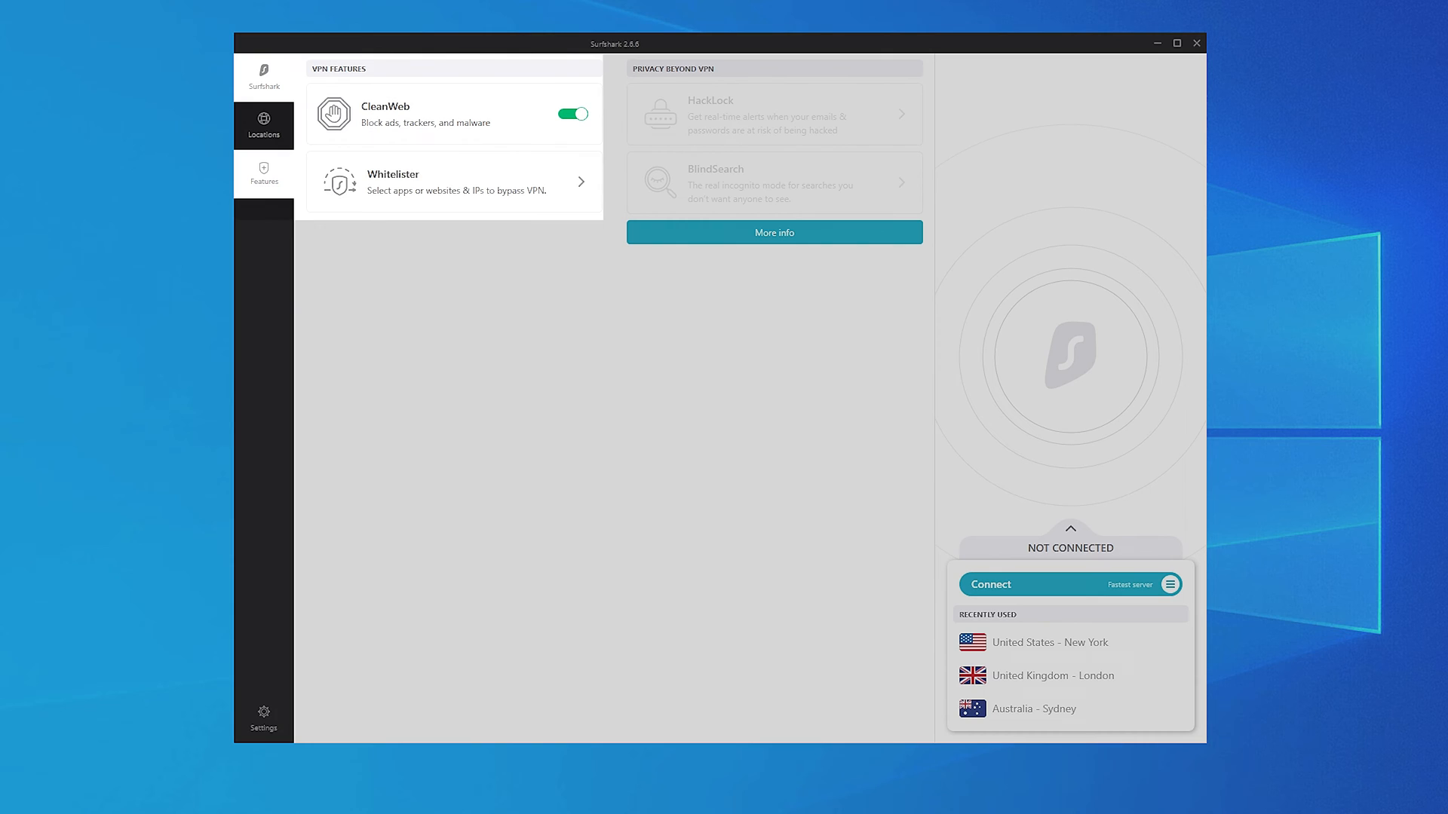
click(263, 711)
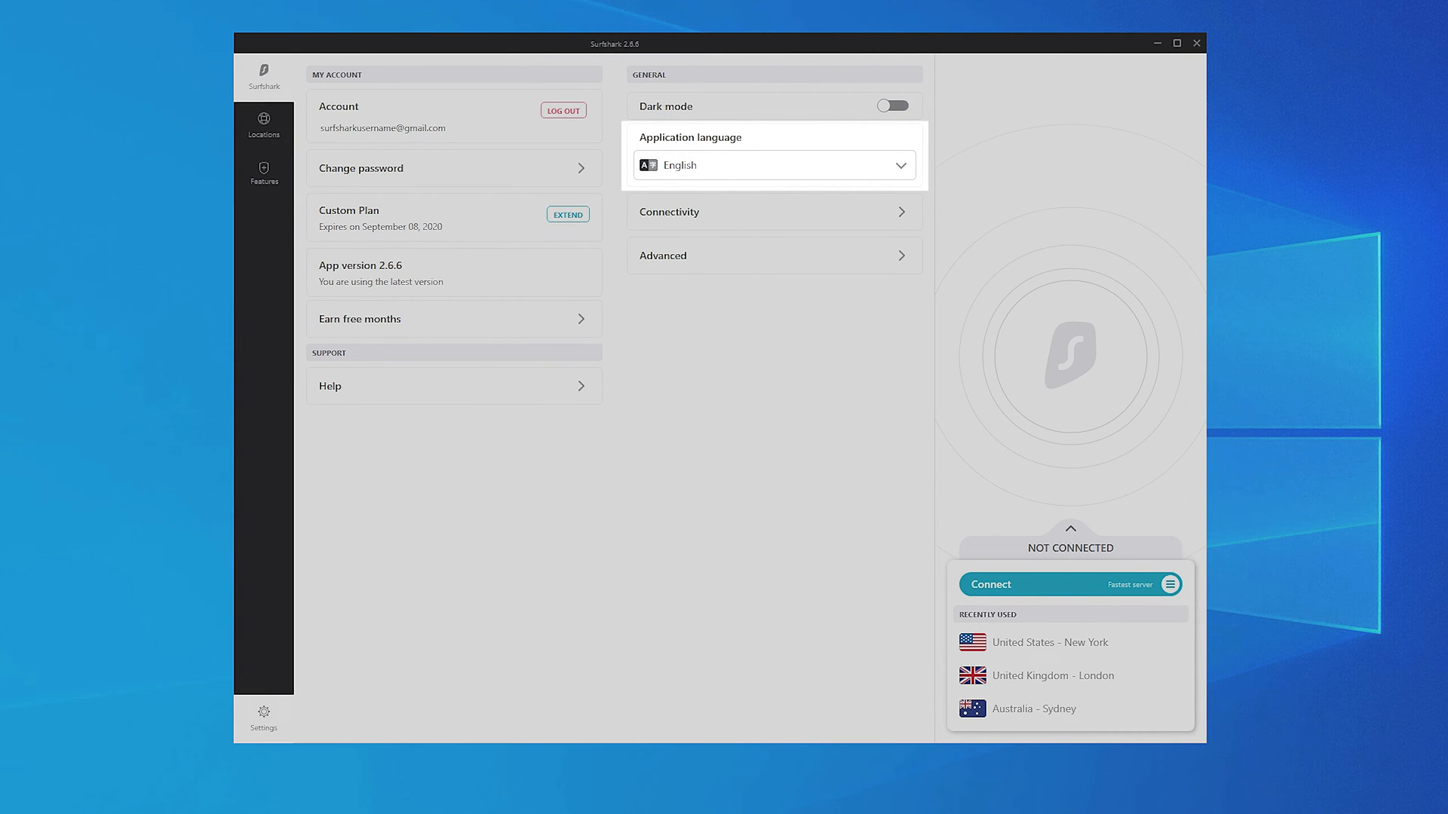
mouse_move(774, 255)
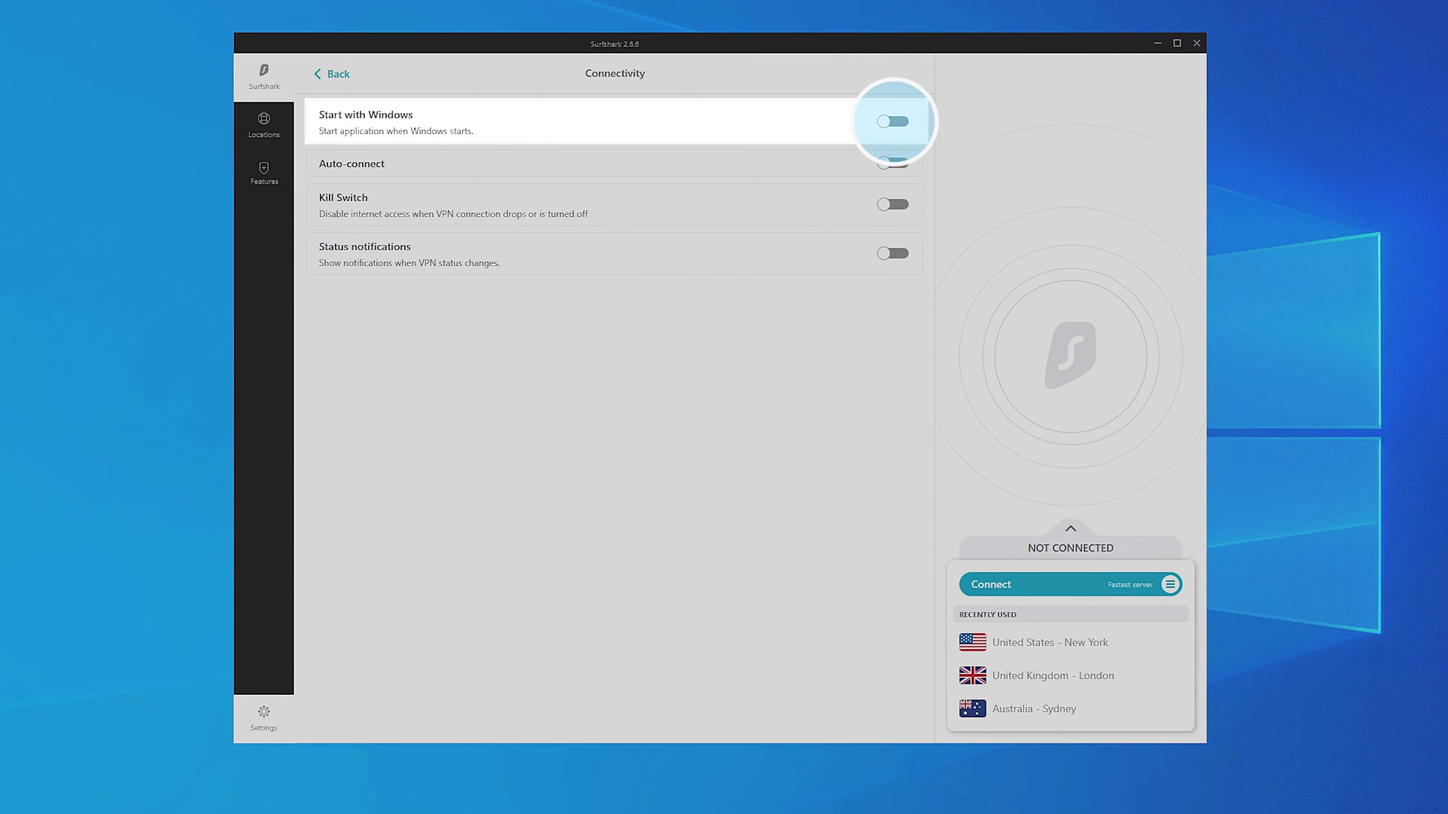
Switch on Start with Windows, Auto-connect, Kill Switch and Status notifications.
click(891, 121)
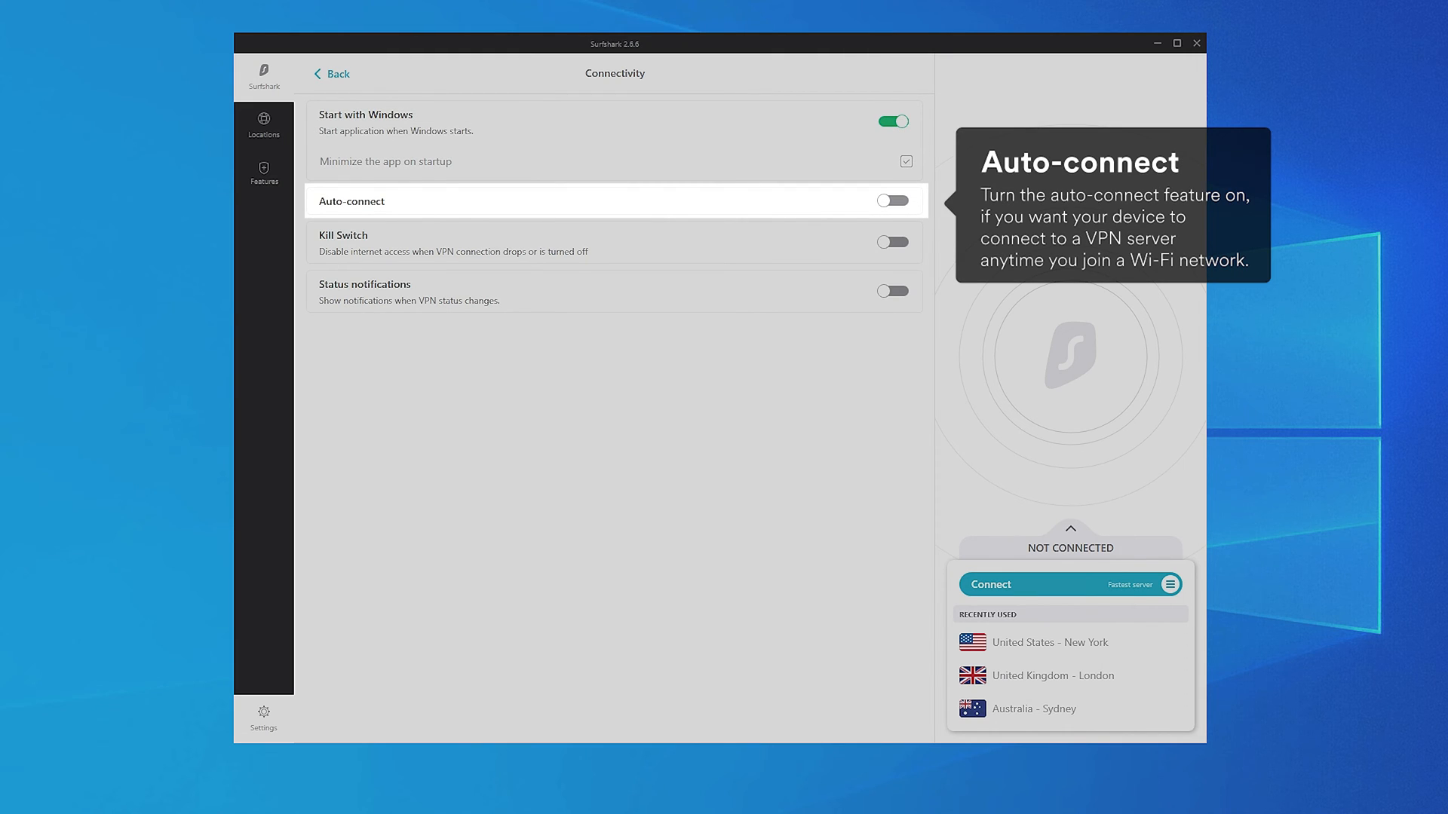
click(890, 200)
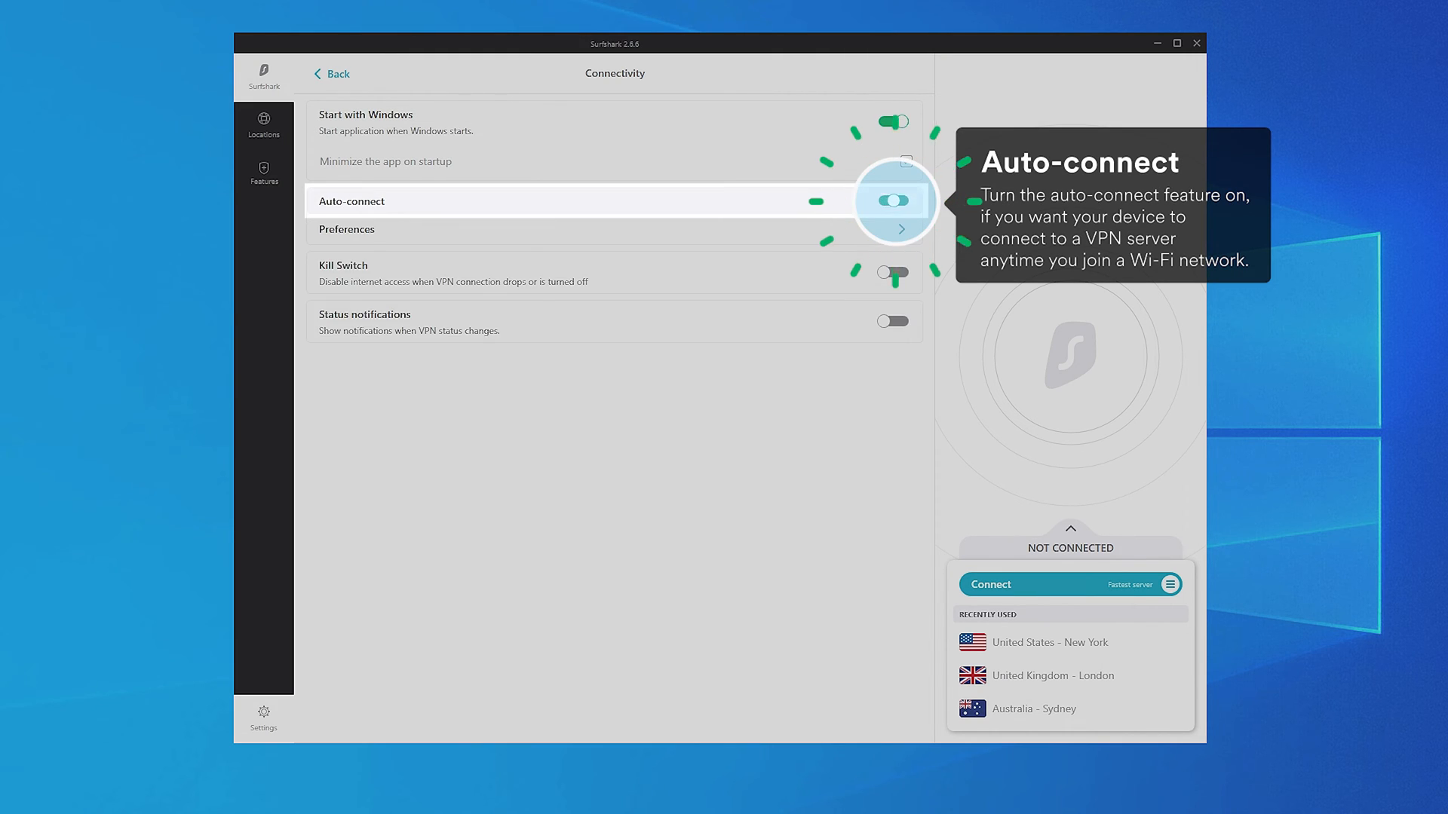
click(892, 201)
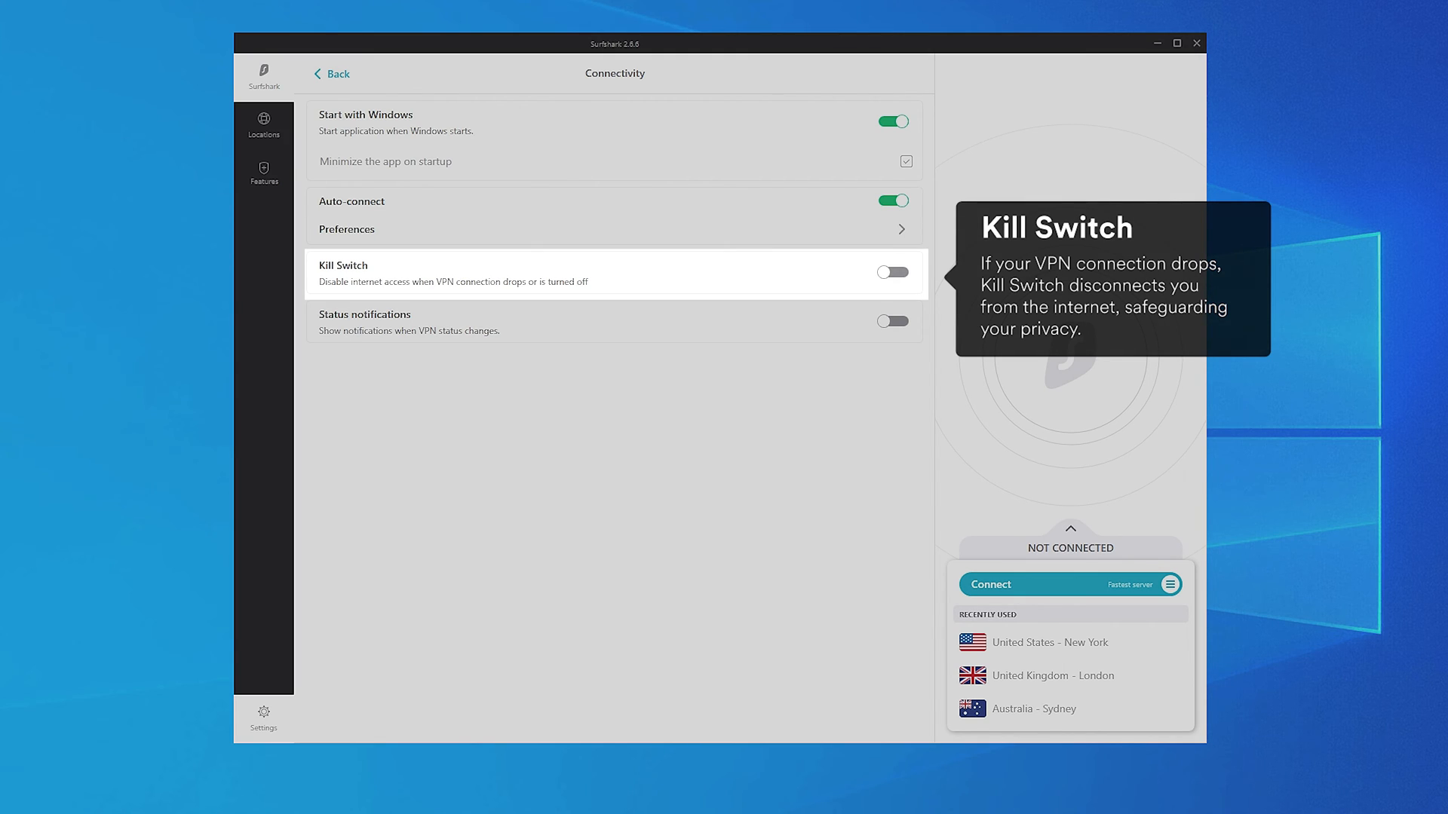
click(889, 272)
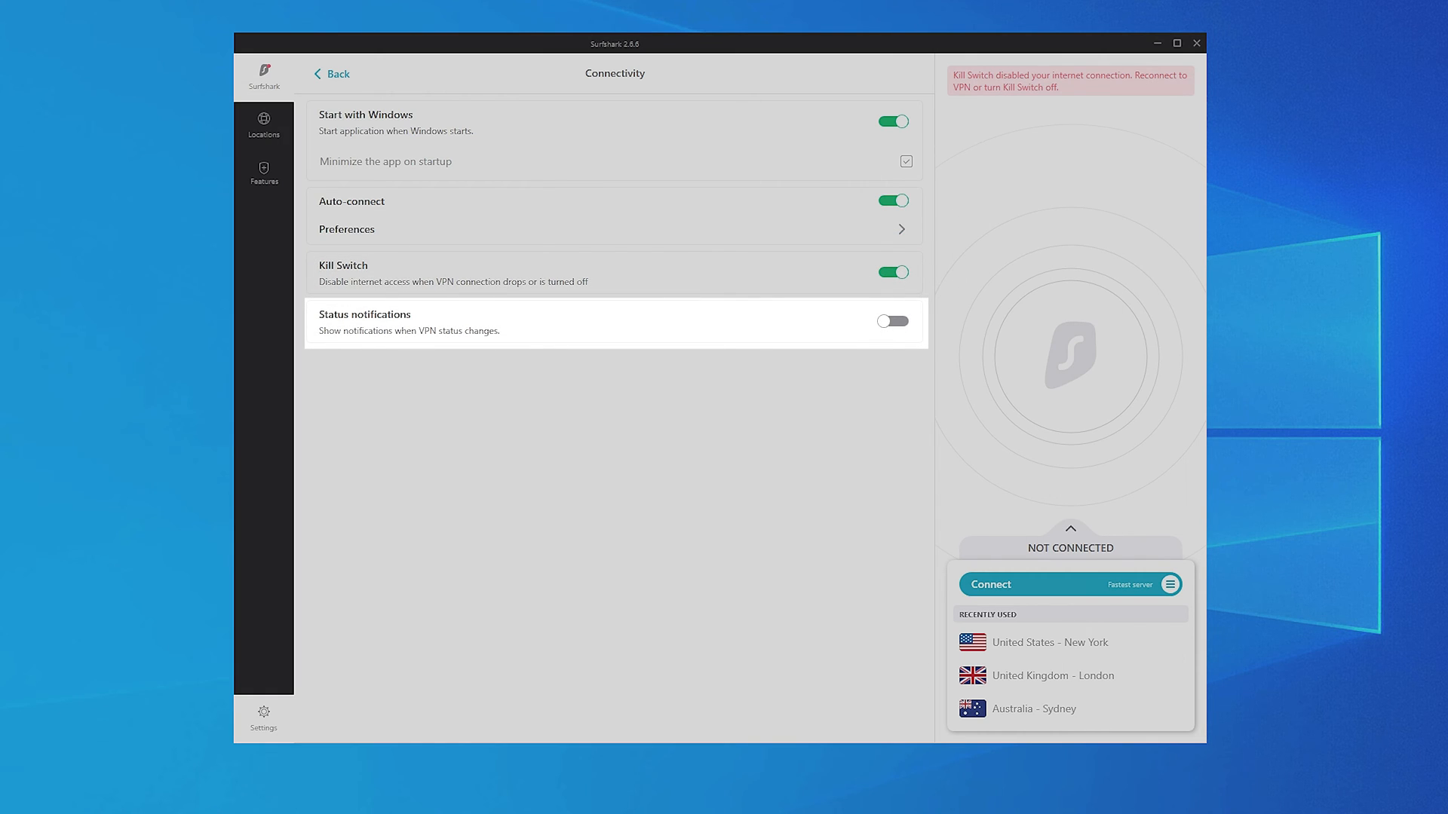
click(889, 321)
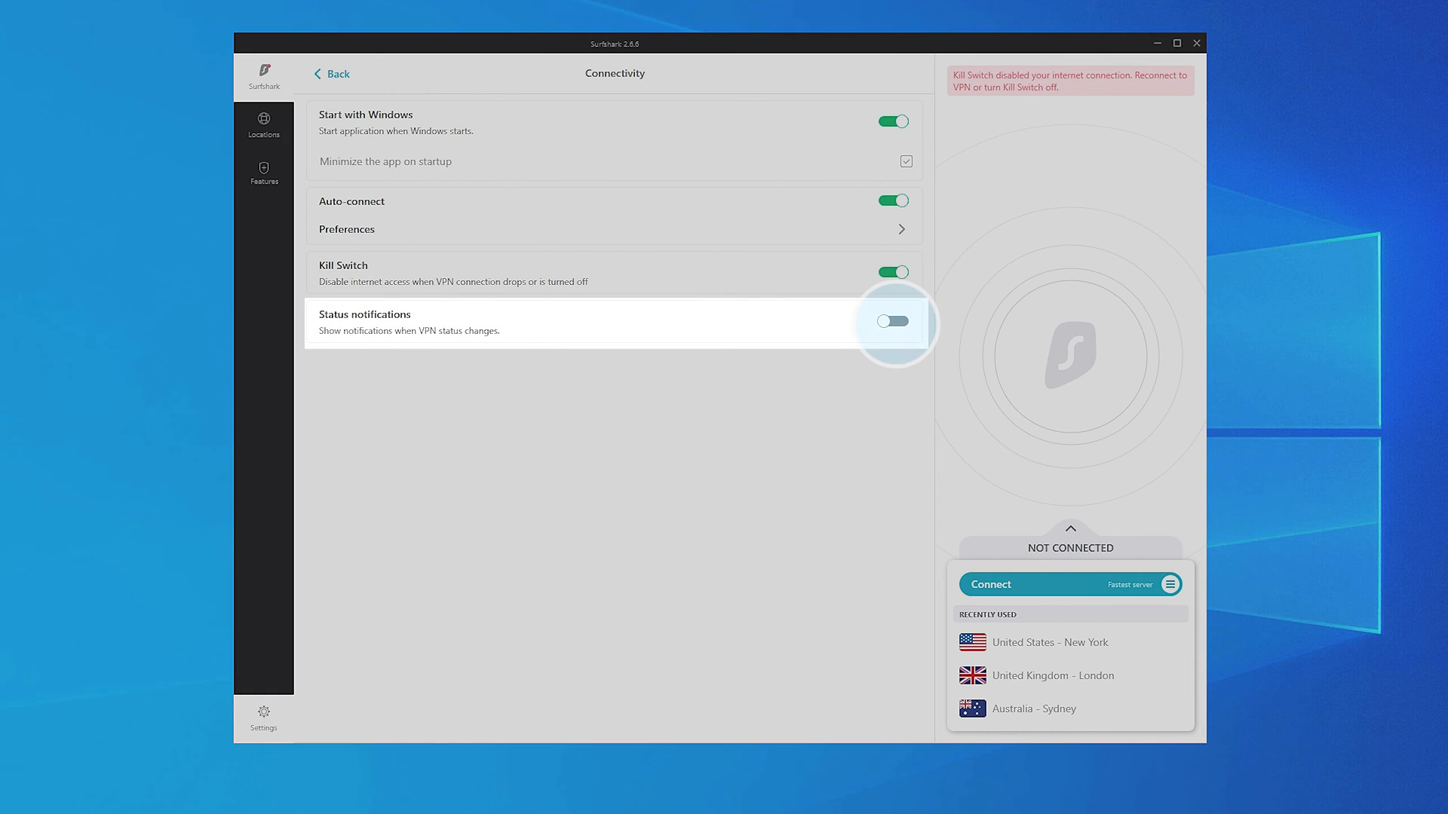
click(889, 321)
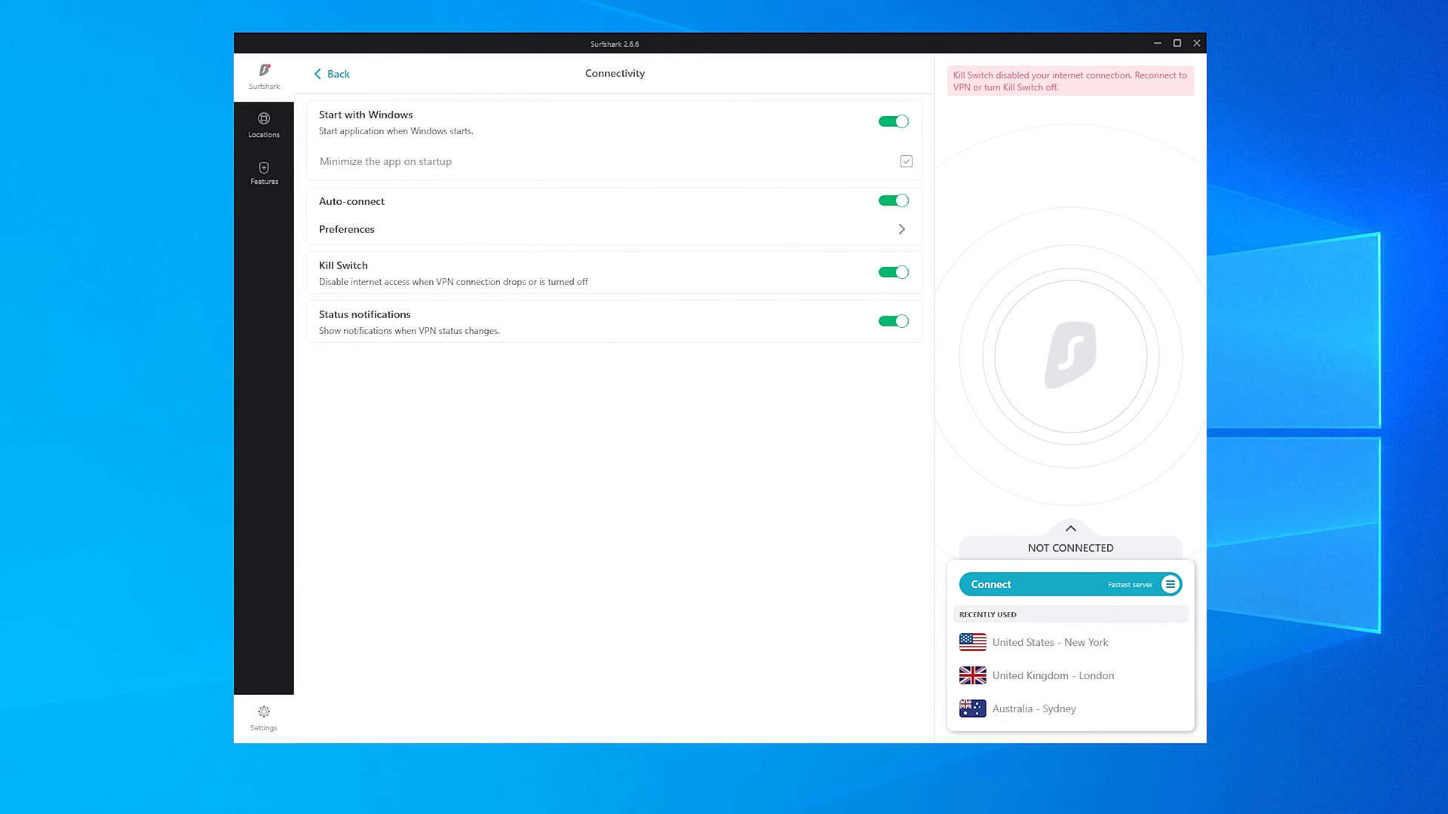
click(330, 73)
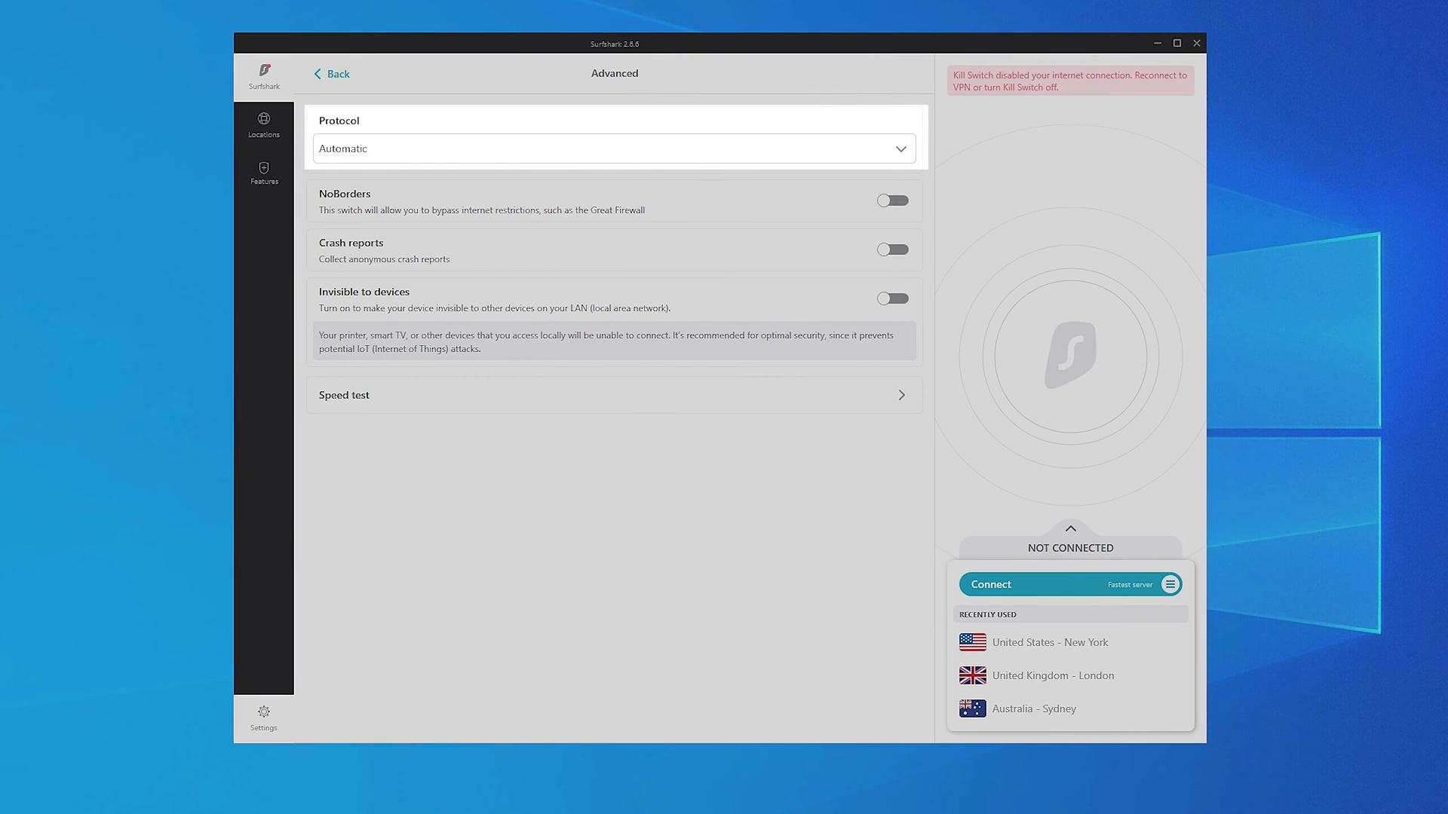
Expand the Protocol dropdown in Advanced settings and keep Automatic selected.
click(613, 149)
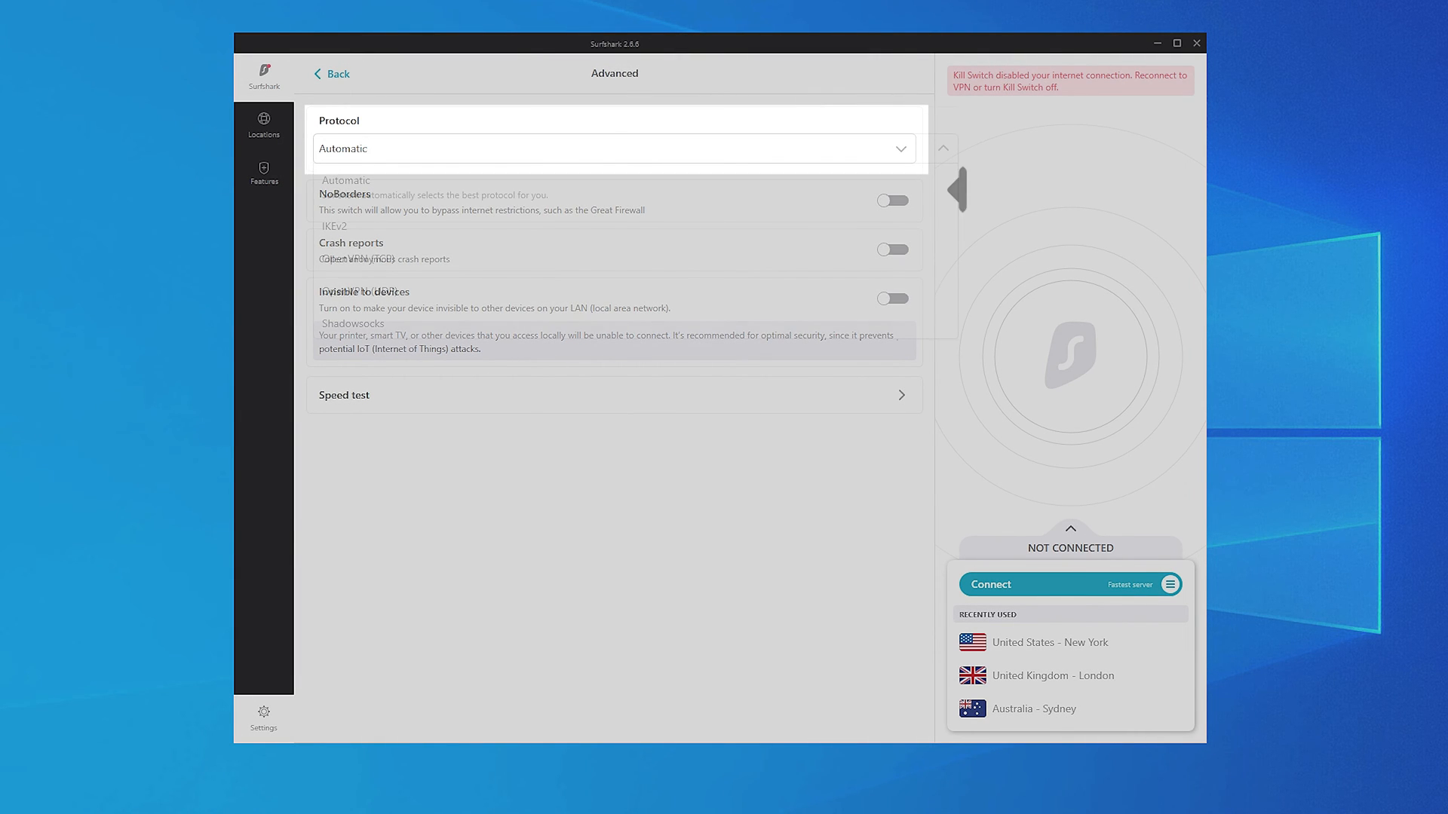
click(612, 148)
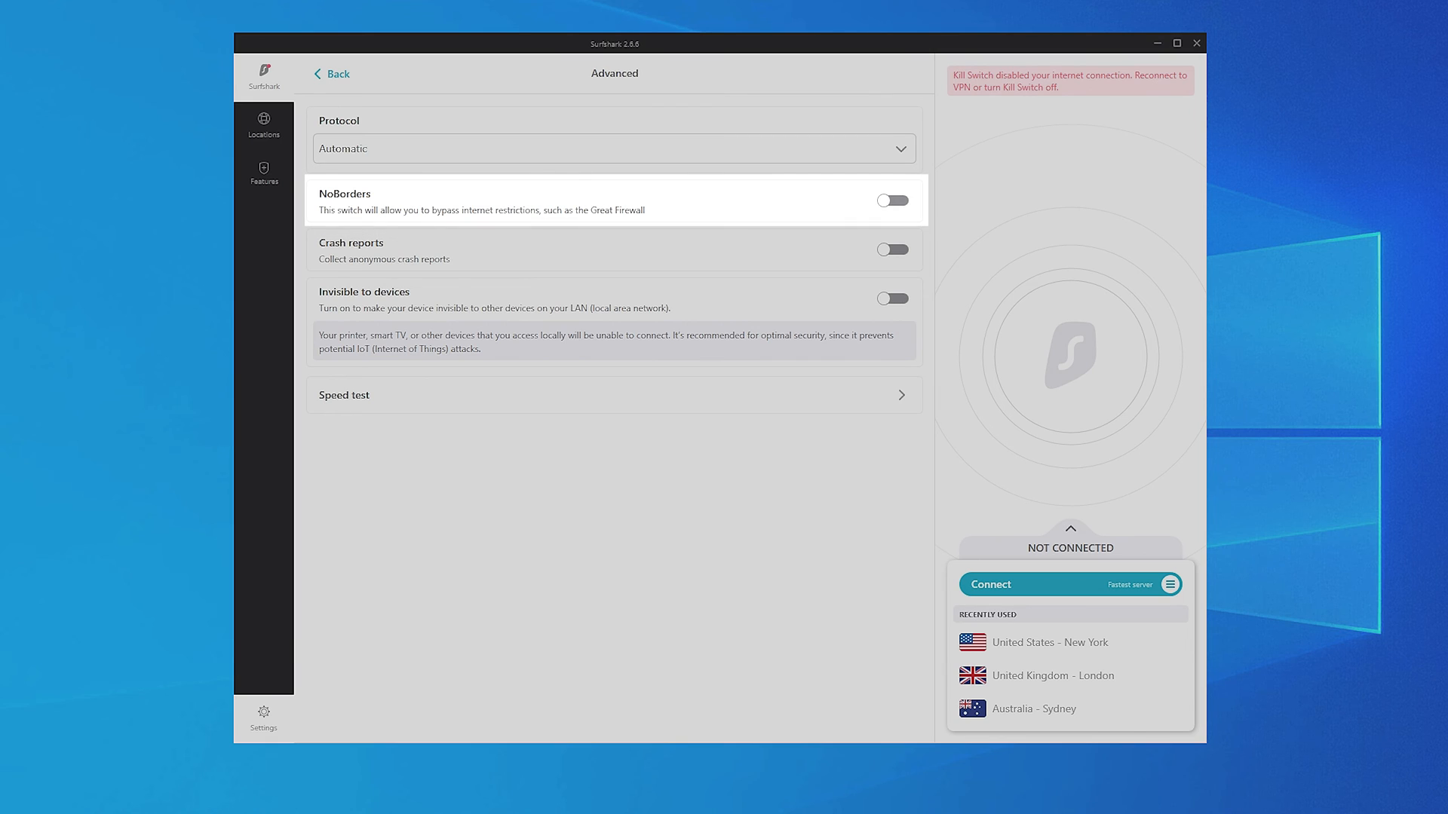
Switch on NoBorders, Crash reports and Invisible to devices, then launch Speed test.
click(892, 201)
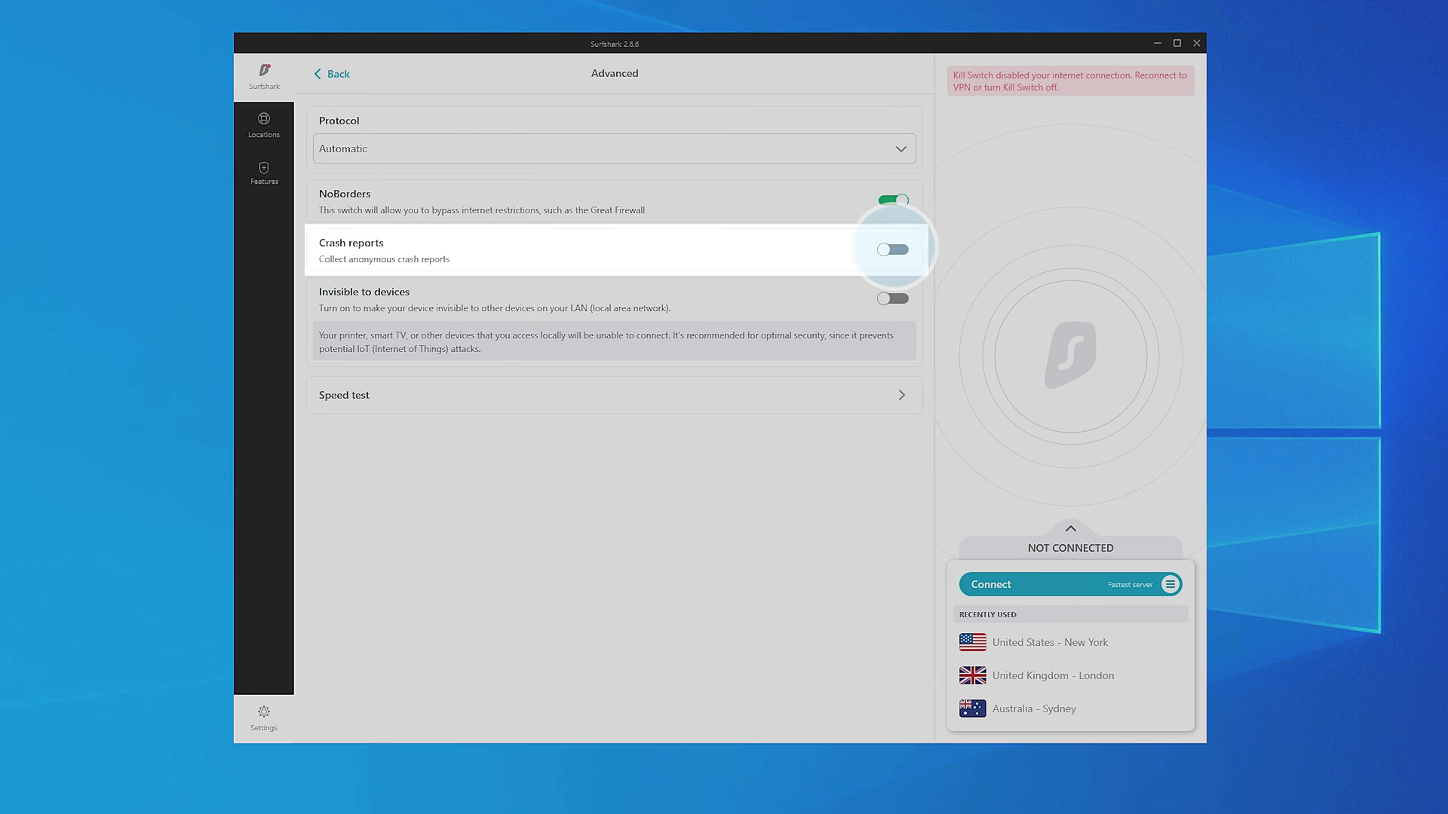
click(890, 250)
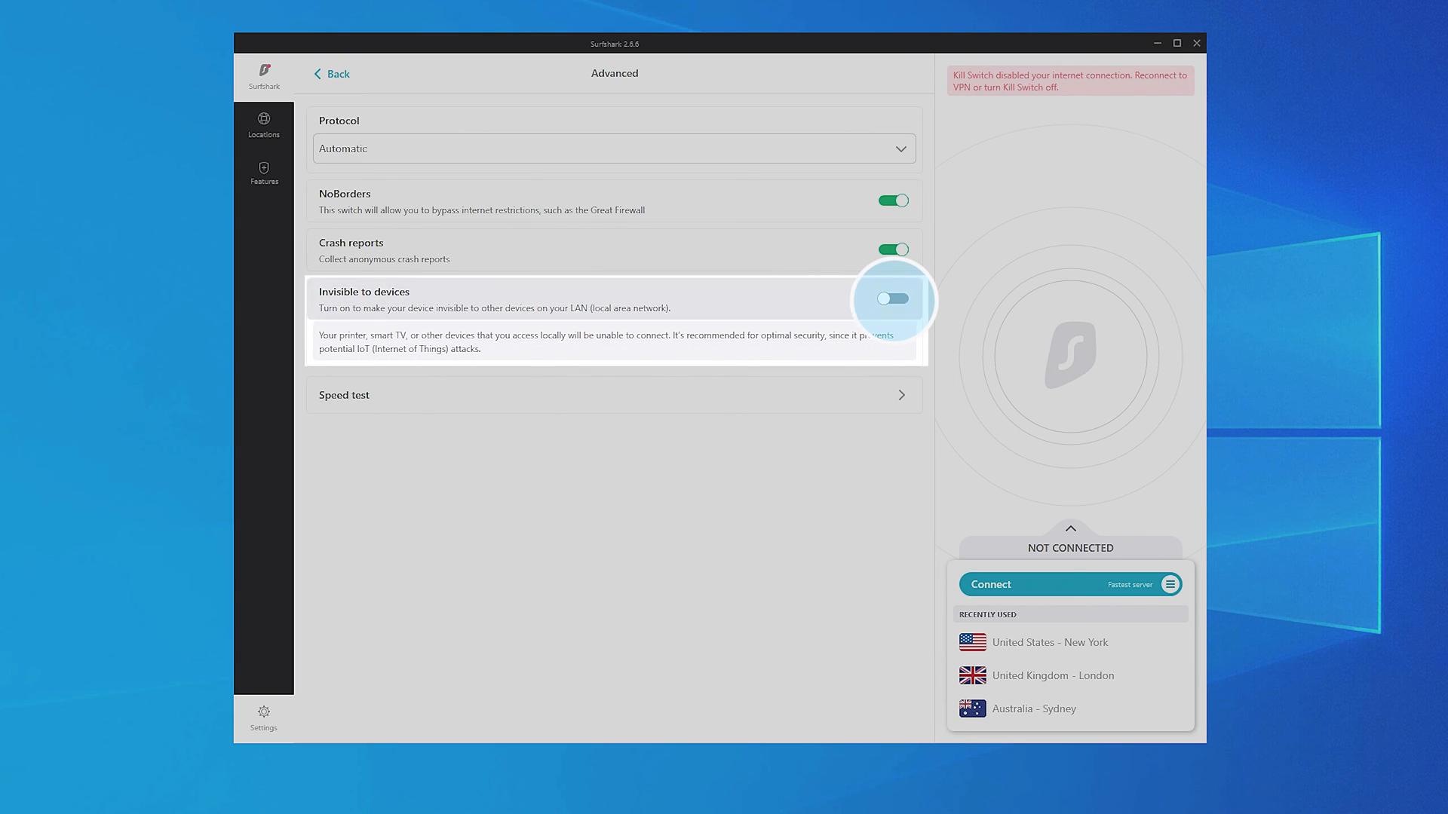
click(889, 299)
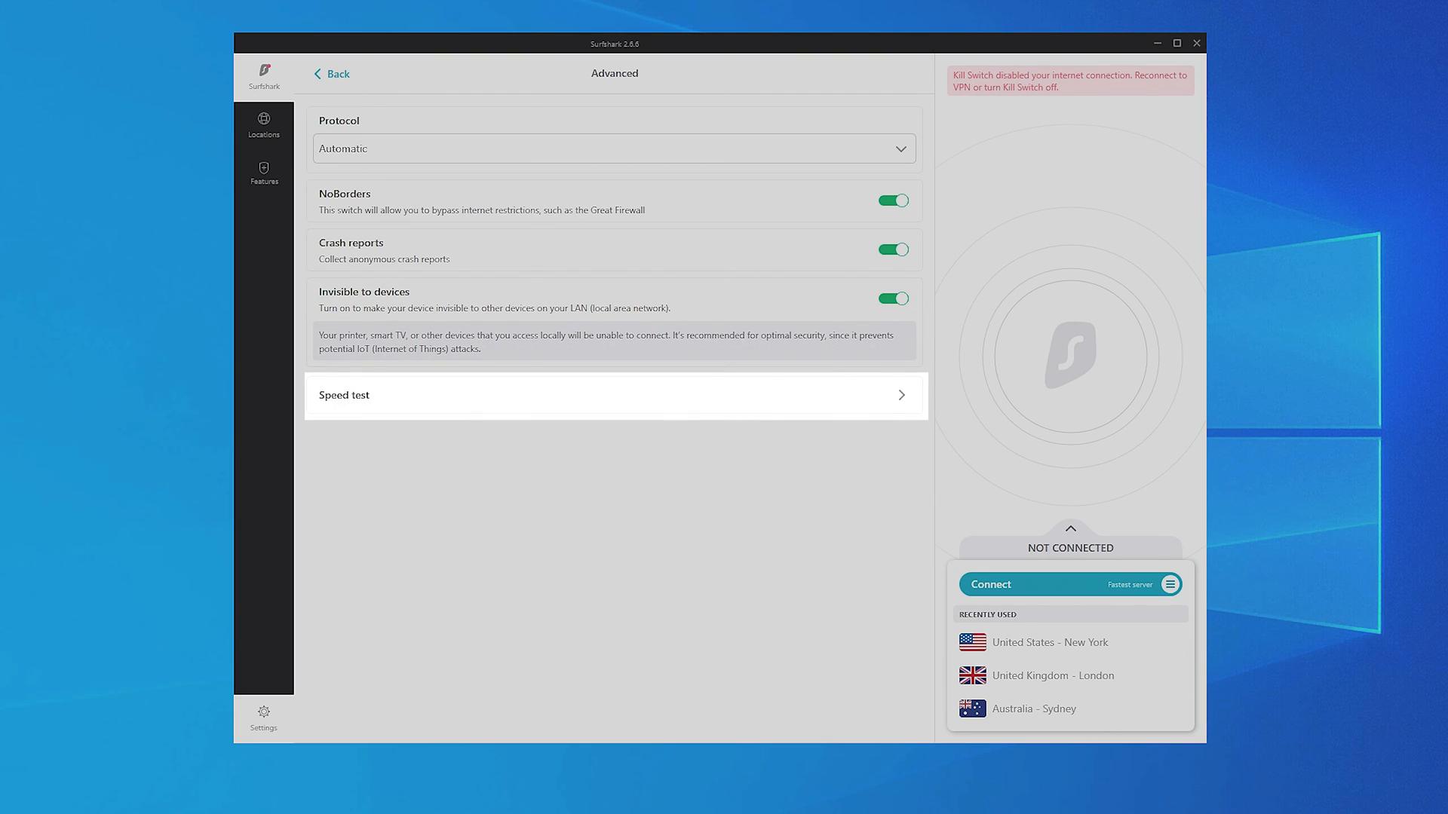
click(342, 395)
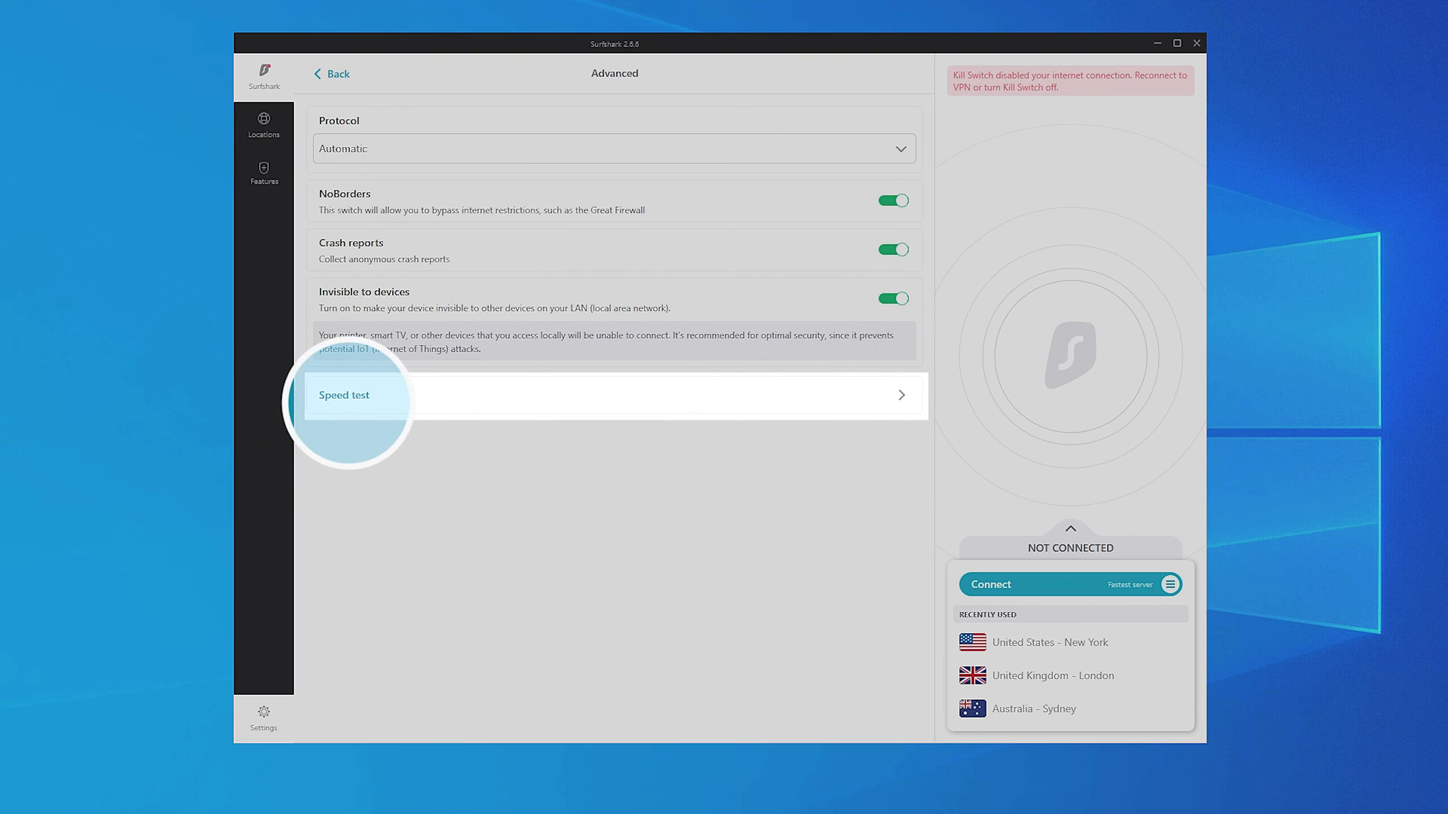